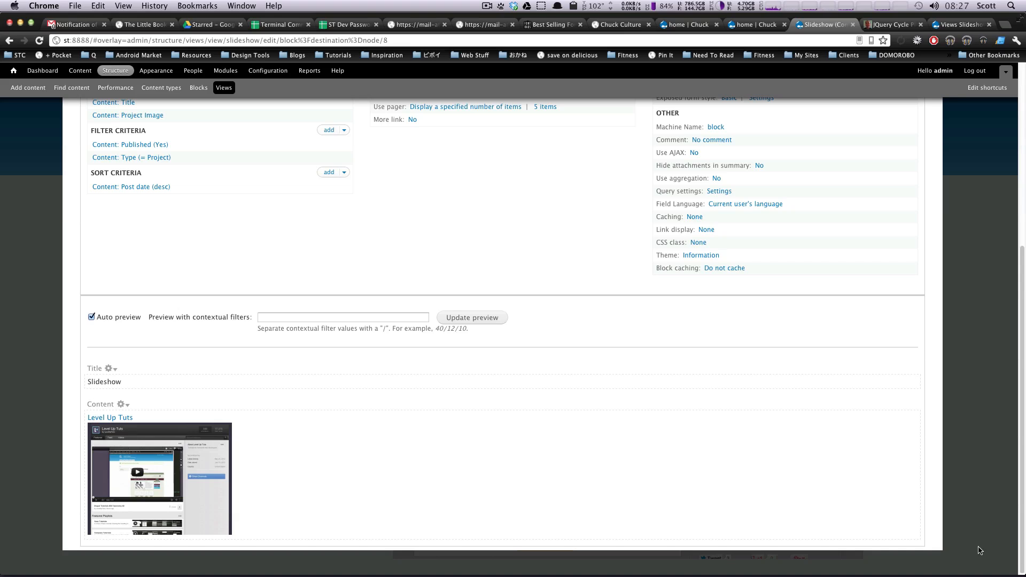
pyautogui.moveTo(777, 426)
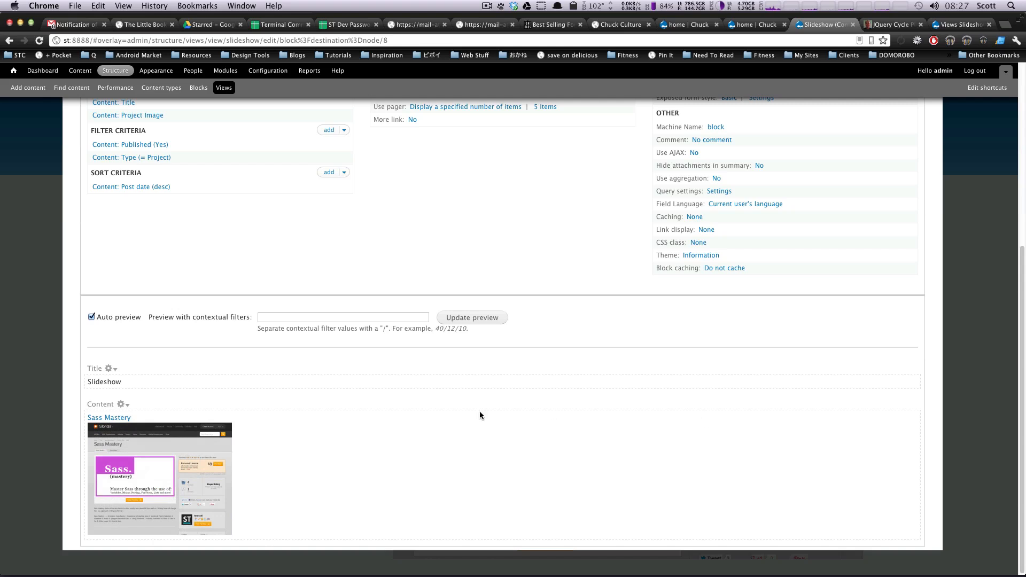
pyautogui.moveTo(412, 426)
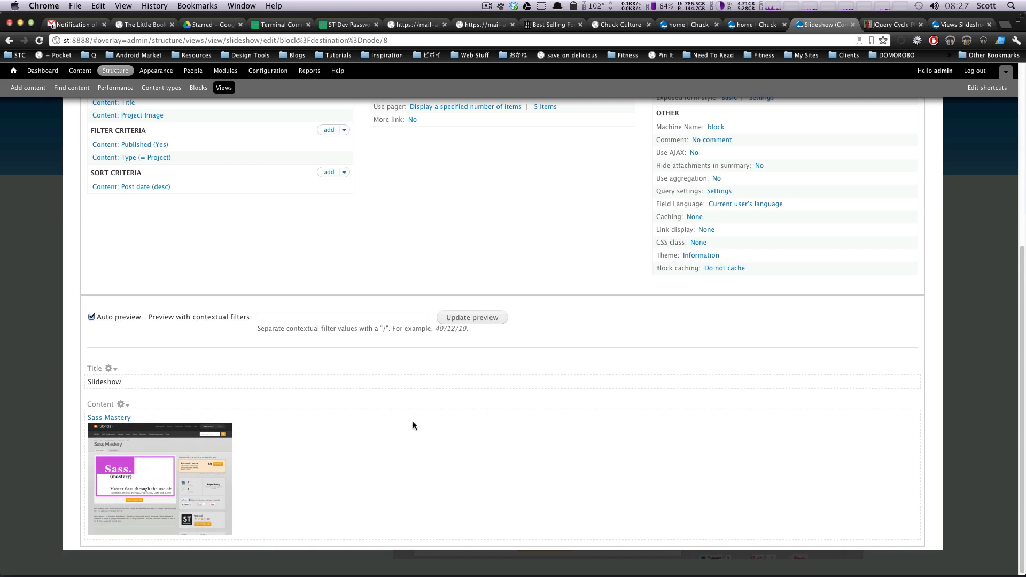
pyautogui.moveTo(422, 415)
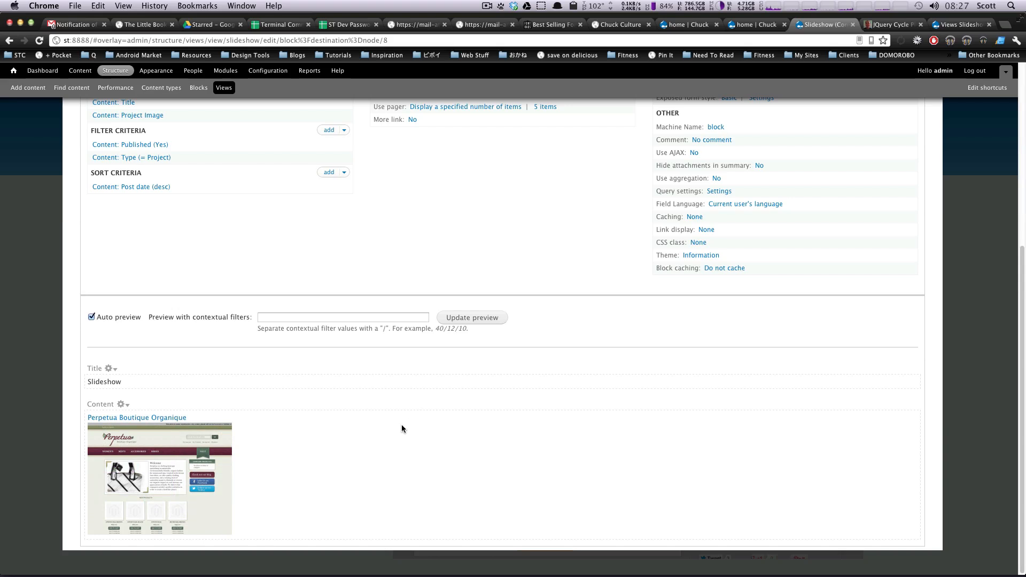
# Remove Content: Title from the fields list, leaving only the Project Image field.
pyautogui.scroll(3)
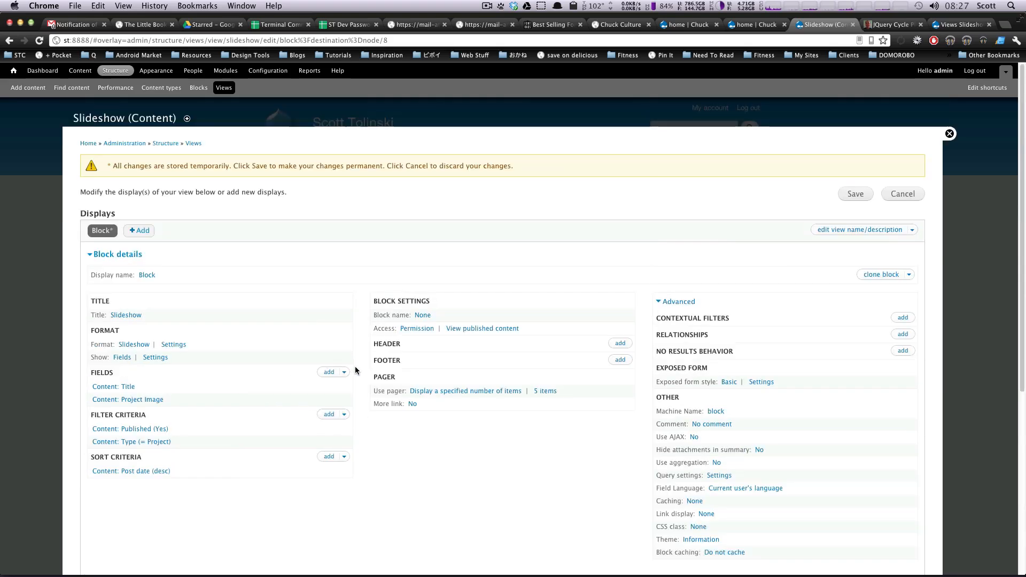
pyautogui.moveTo(335, 372)
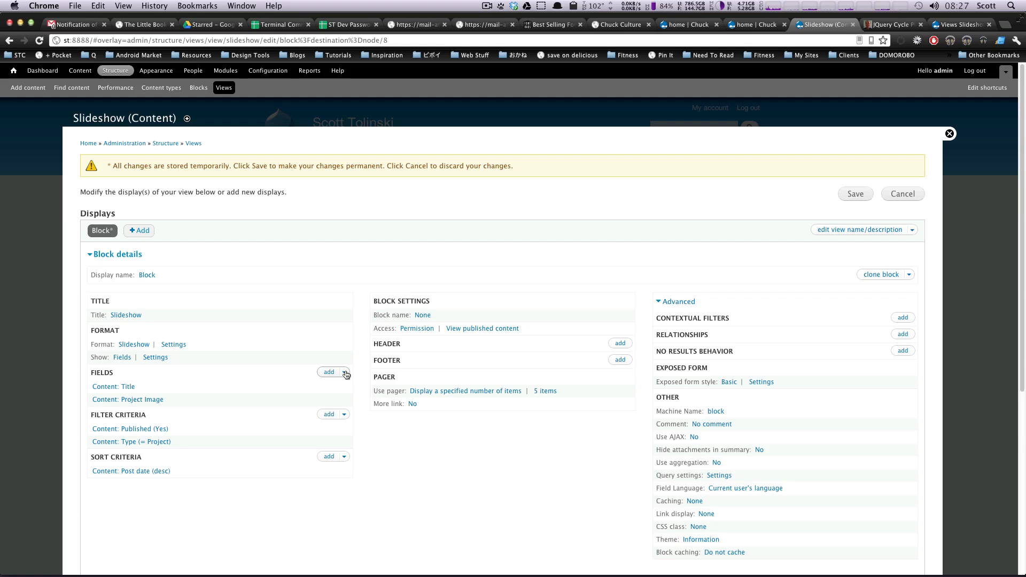
pyautogui.click(344, 372)
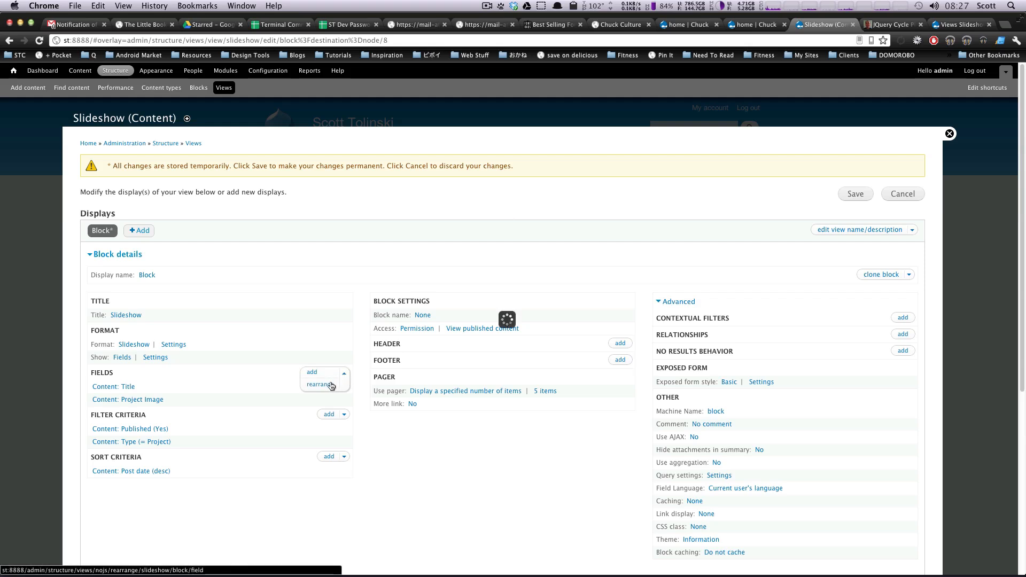
pyautogui.click(322, 384)
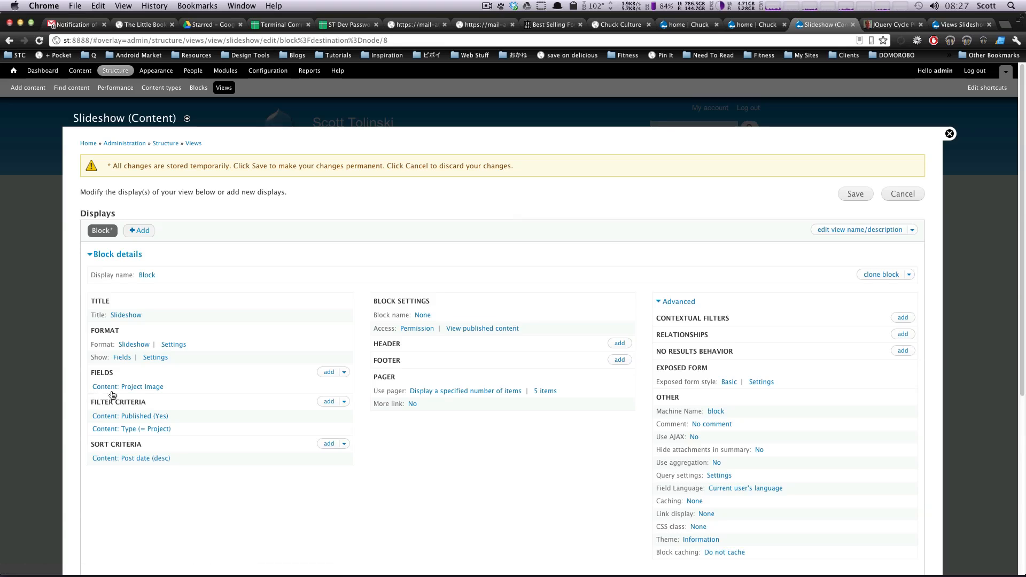
pyautogui.scroll(-3)
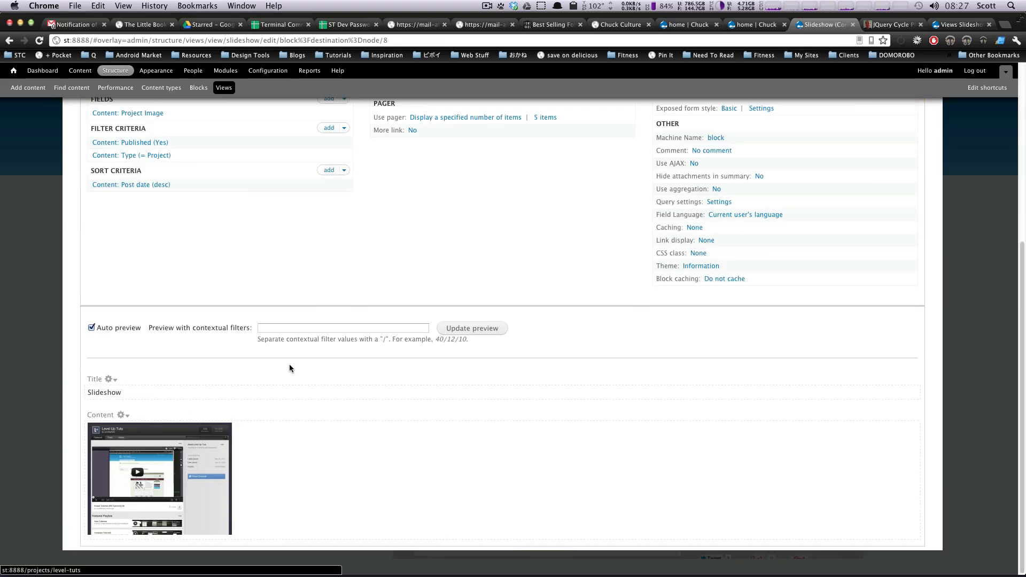
pyautogui.scroll(3)
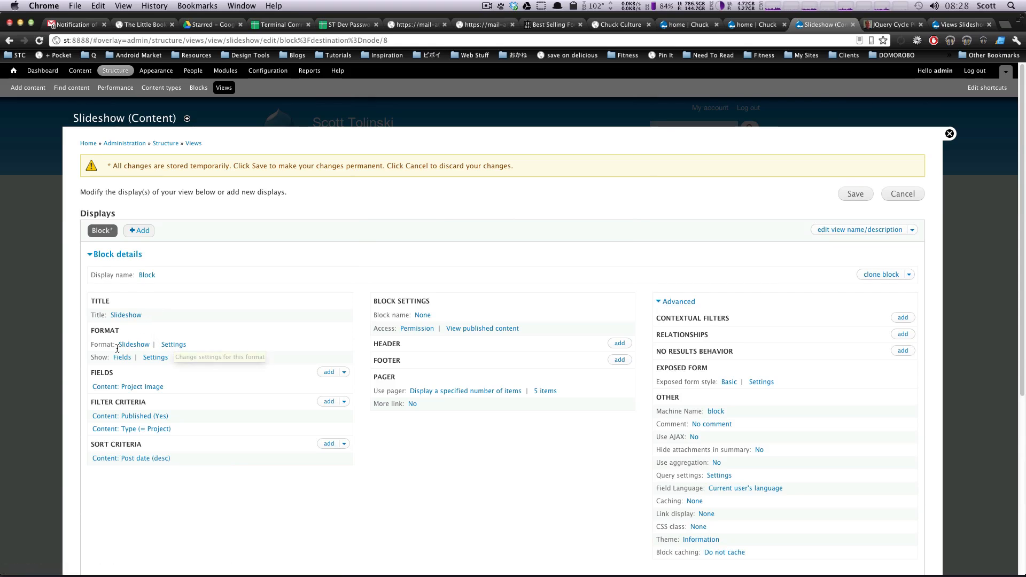
# Bring up Block: Style options for the Slideshow format and review the Cycle slideshow type settings.
pyautogui.click(173, 344)
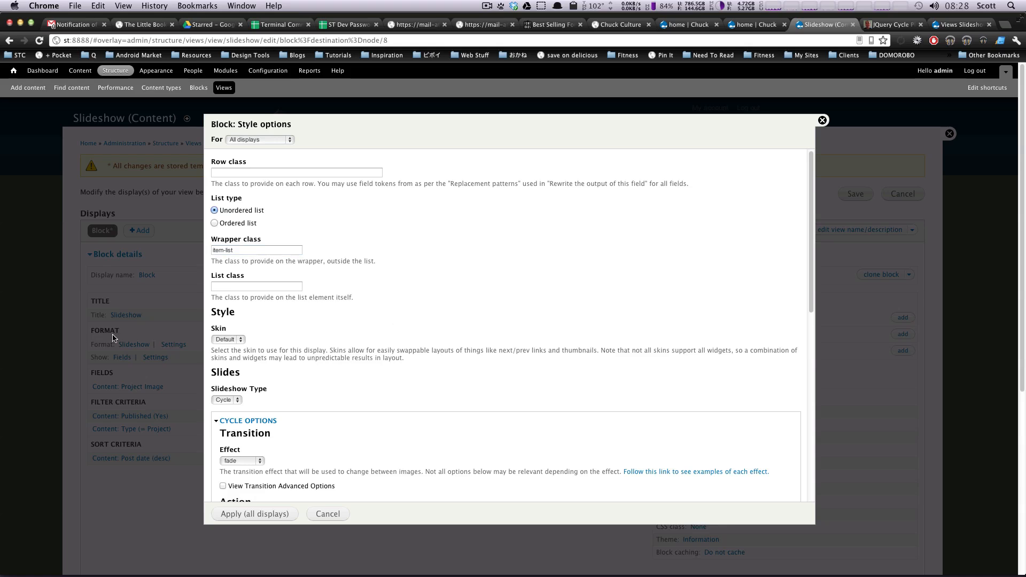
pyautogui.scroll(-3)
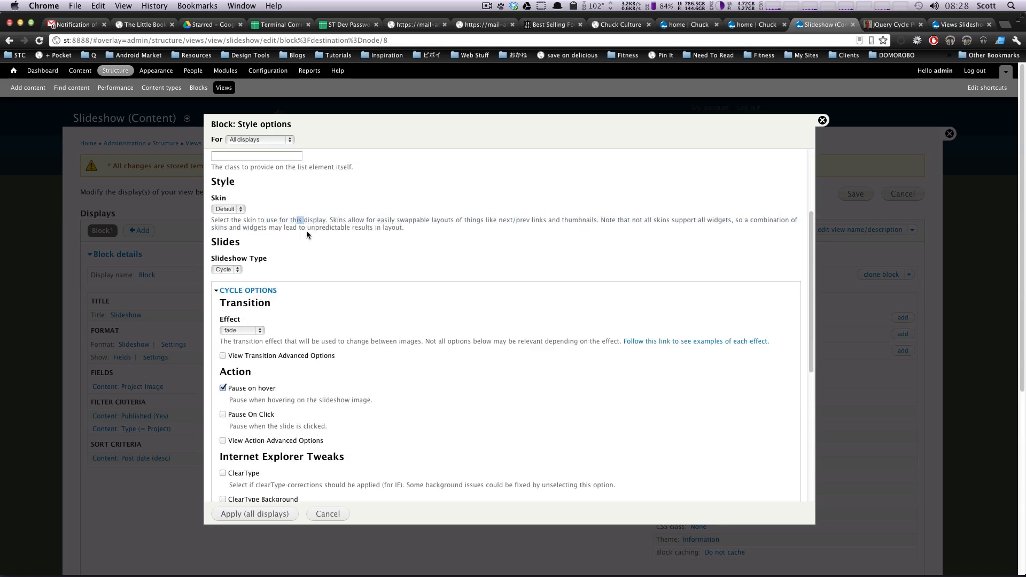
pyautogui.moveTo(415, 238)
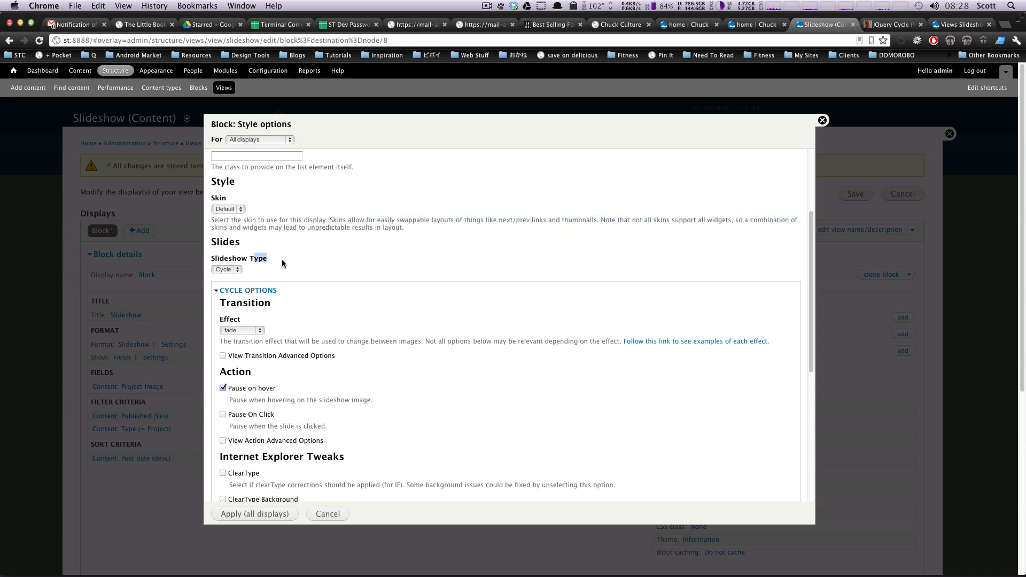
pyautogui.click(226, 269)
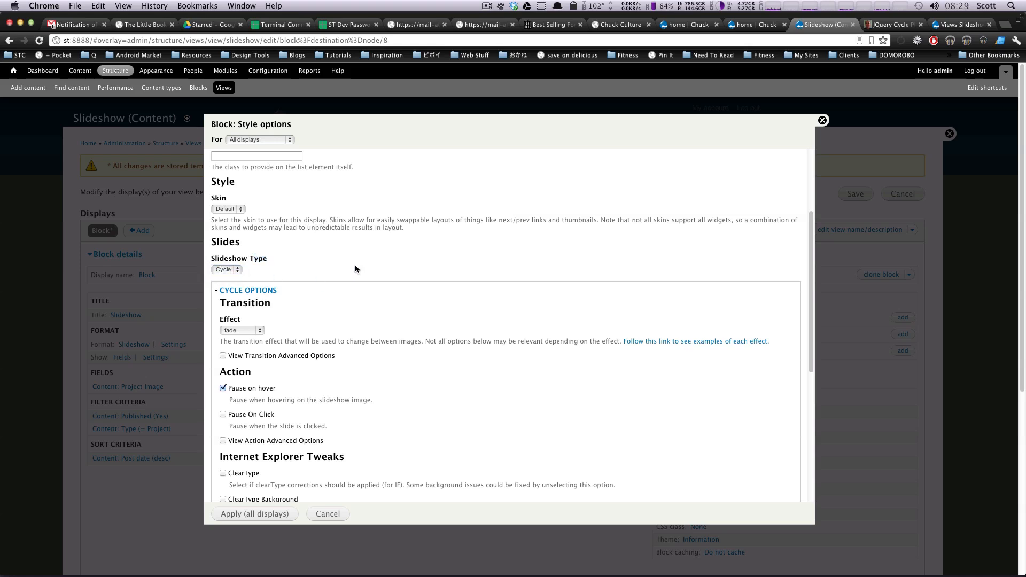
pyautogui.moveTo(279, 267)
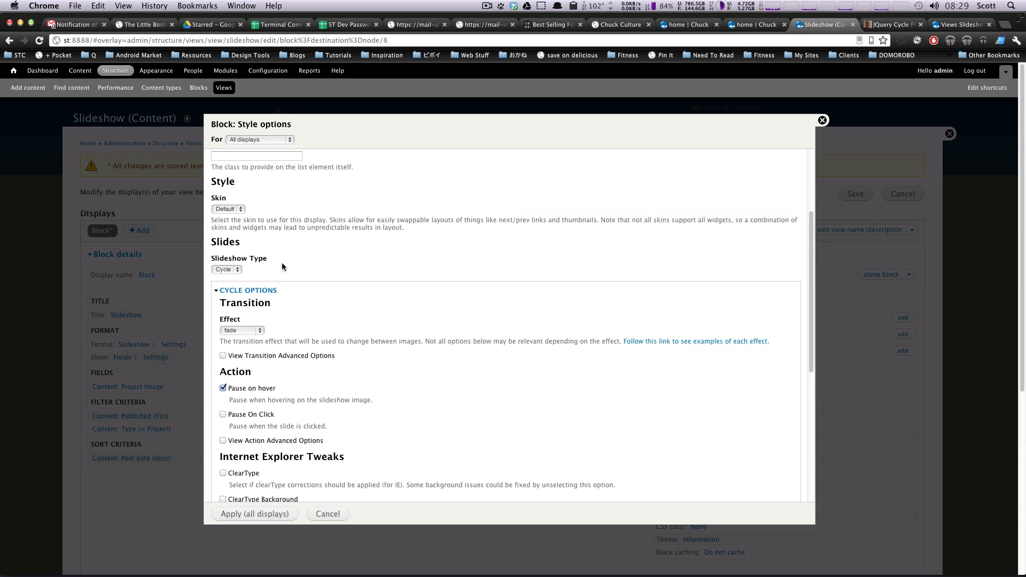
pyautogui.moveTo(372, 274)
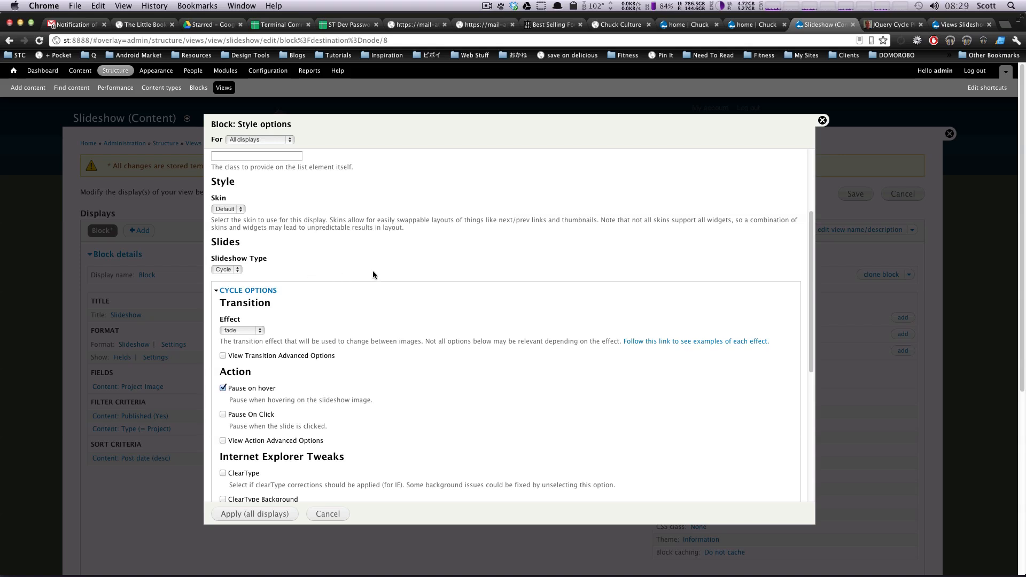
pyautogui.moveTo(359, 269)
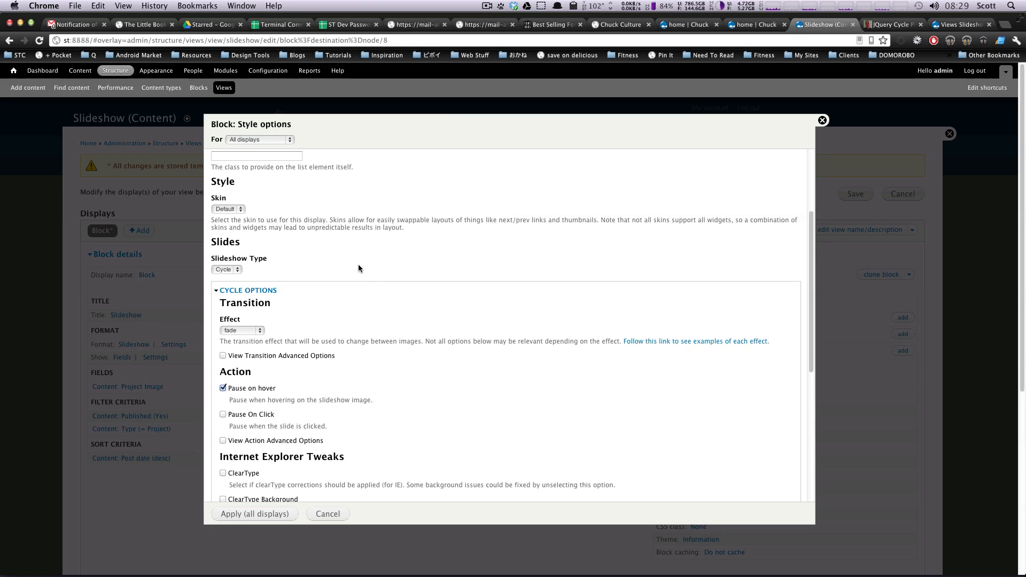
pyautogui.moveTo(270, 263)
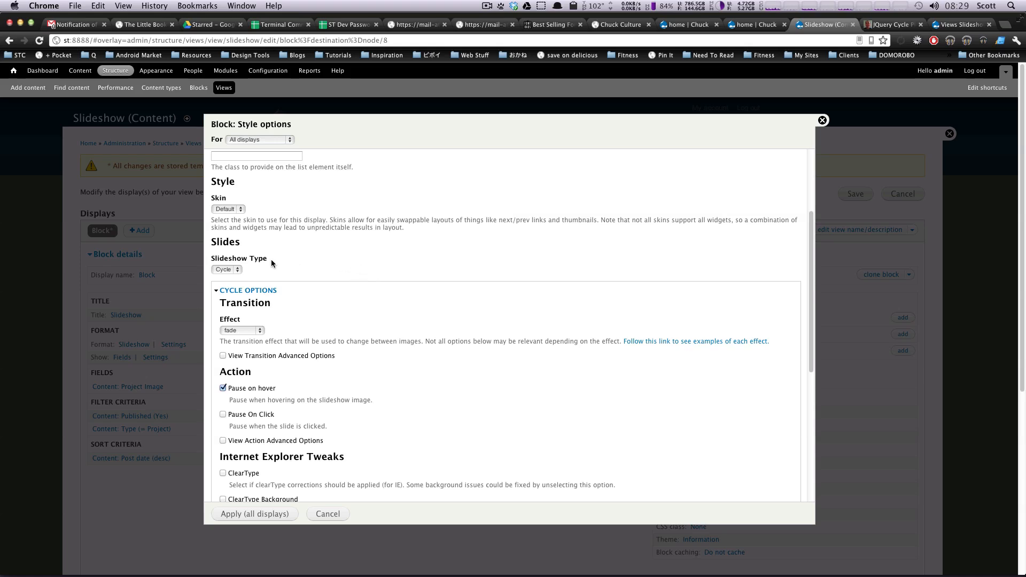
pyautogui.click(225, 269)
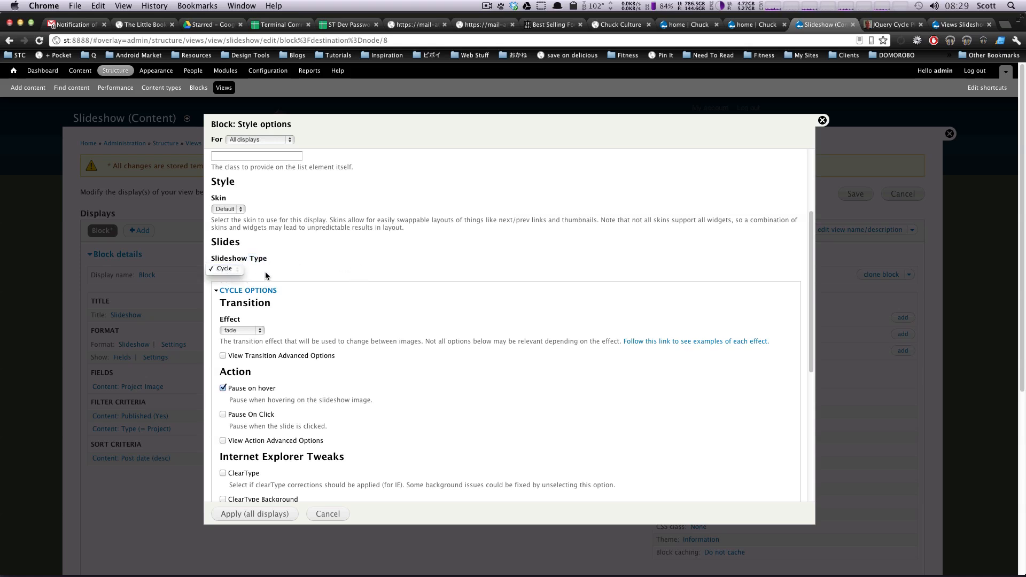
pyautogui.scroll(-3)
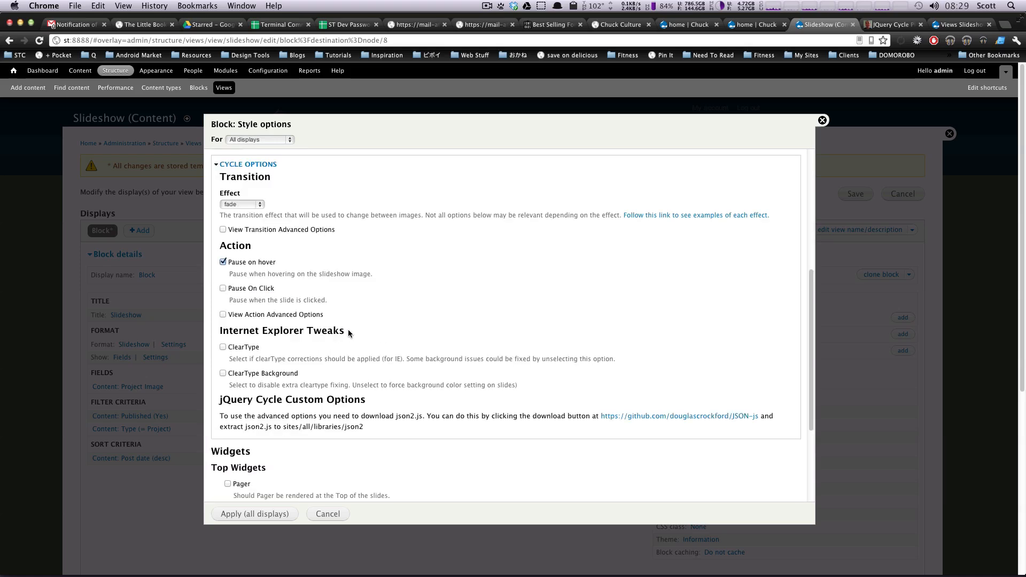
pyautogui.moveTo(288, 167)
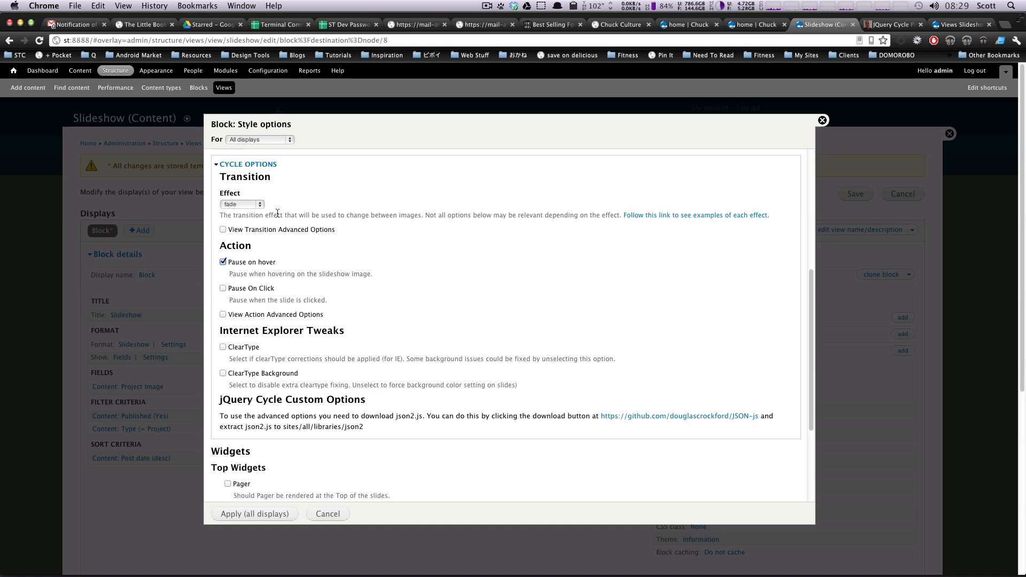
pyautogui.click(241, 203)
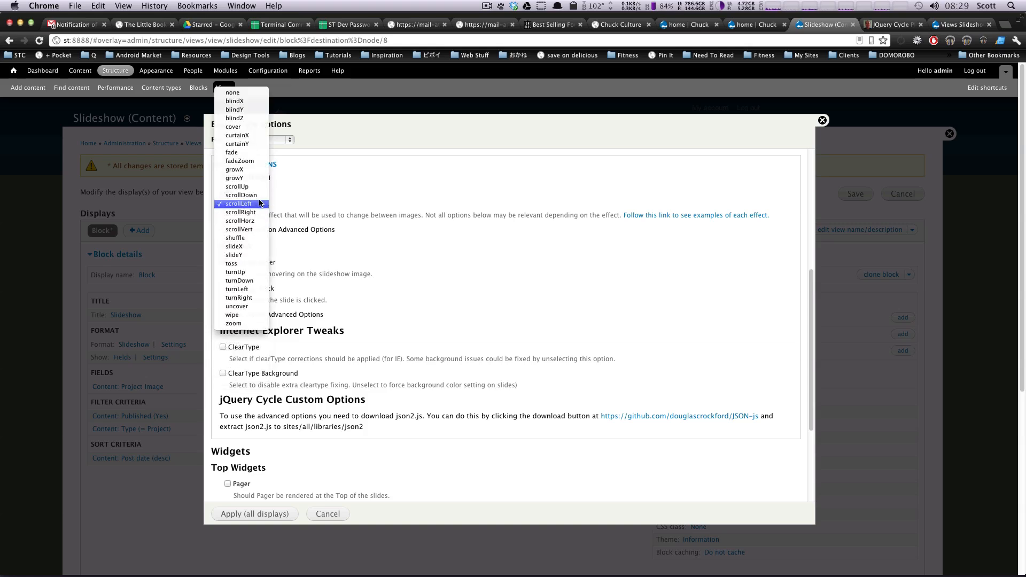
pyautogui.click(239, 220)
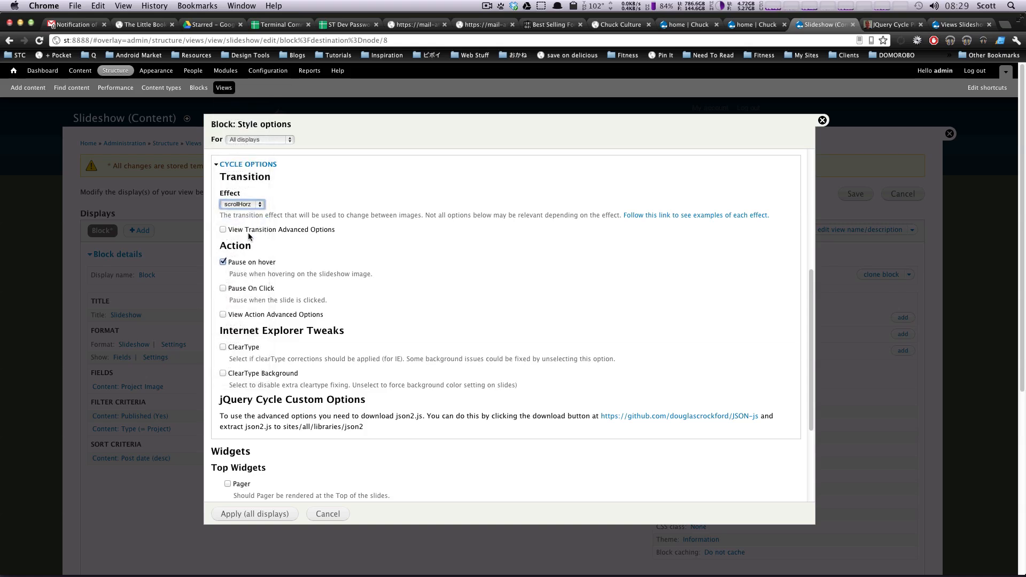
pyautogui.moveTo(274, 237)
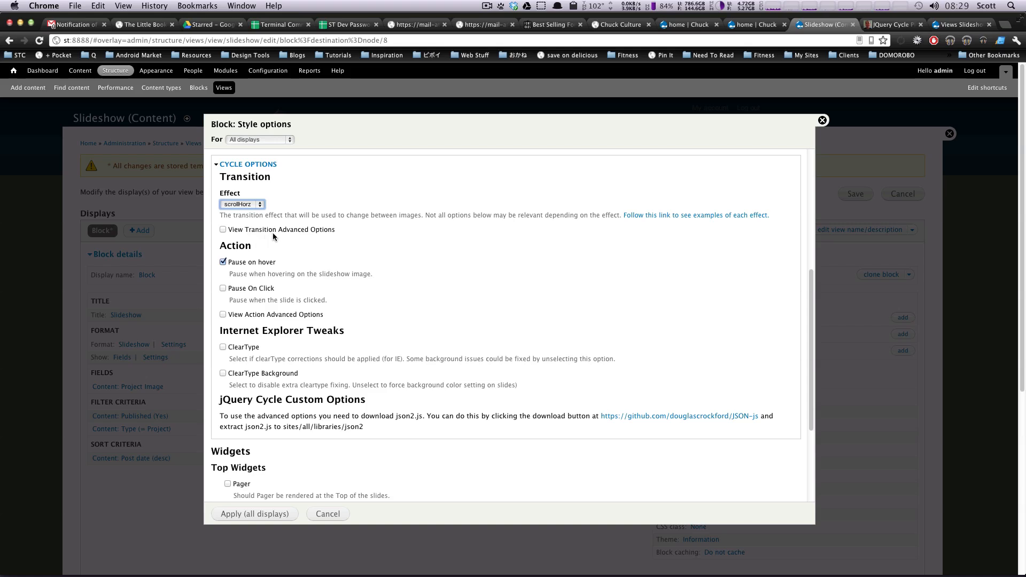
pyautogui.moveTo(263, 269)
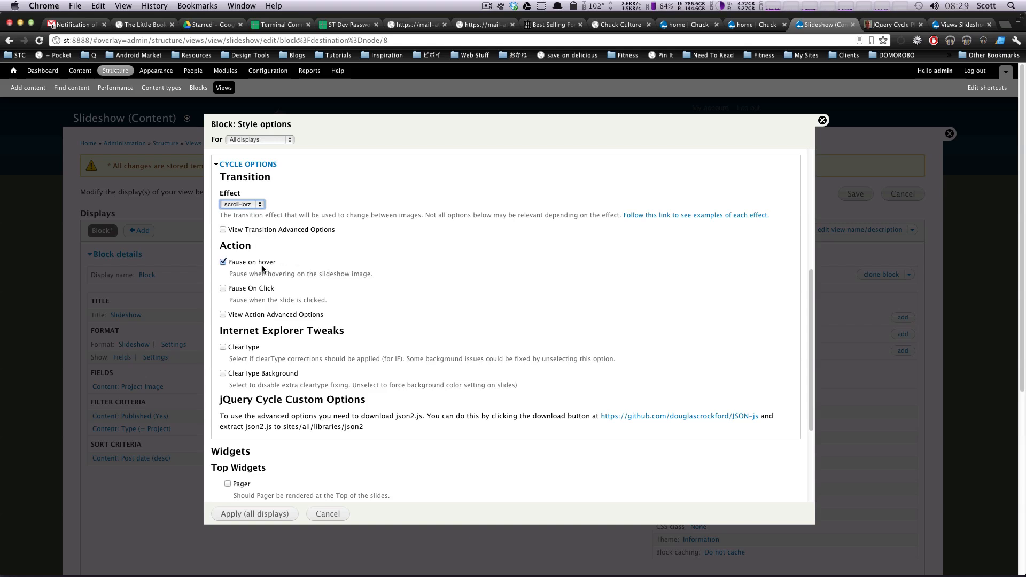
pyautogui.moveTo(262, 267)
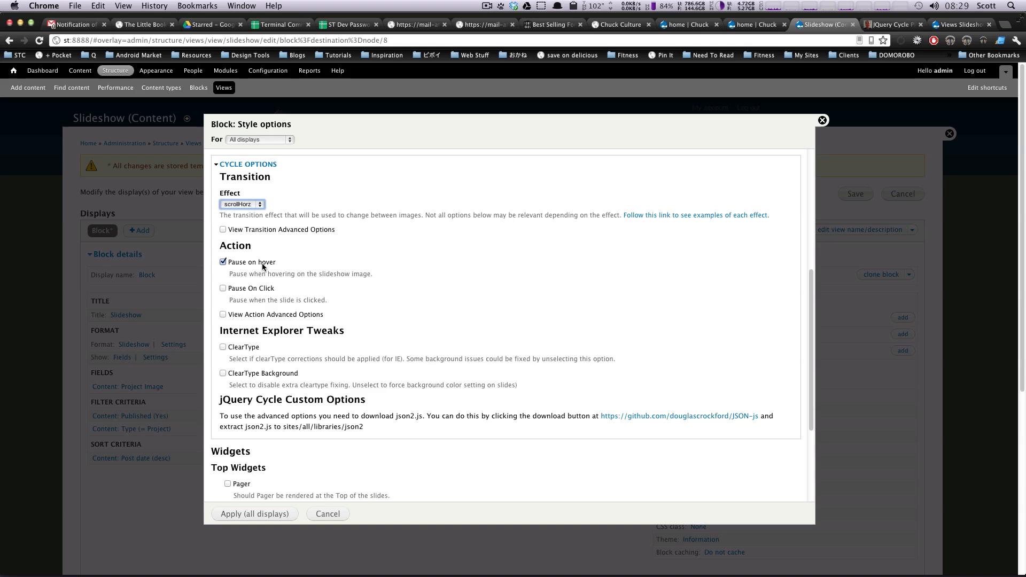
pyautogui.moveTo(329, 296)
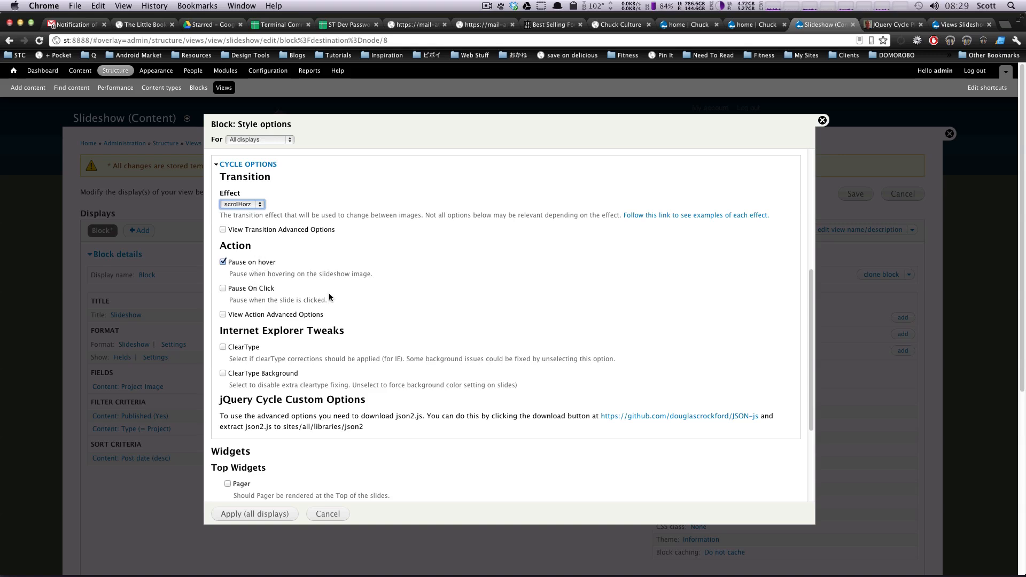
pyautogui.moveTo(383, 314)
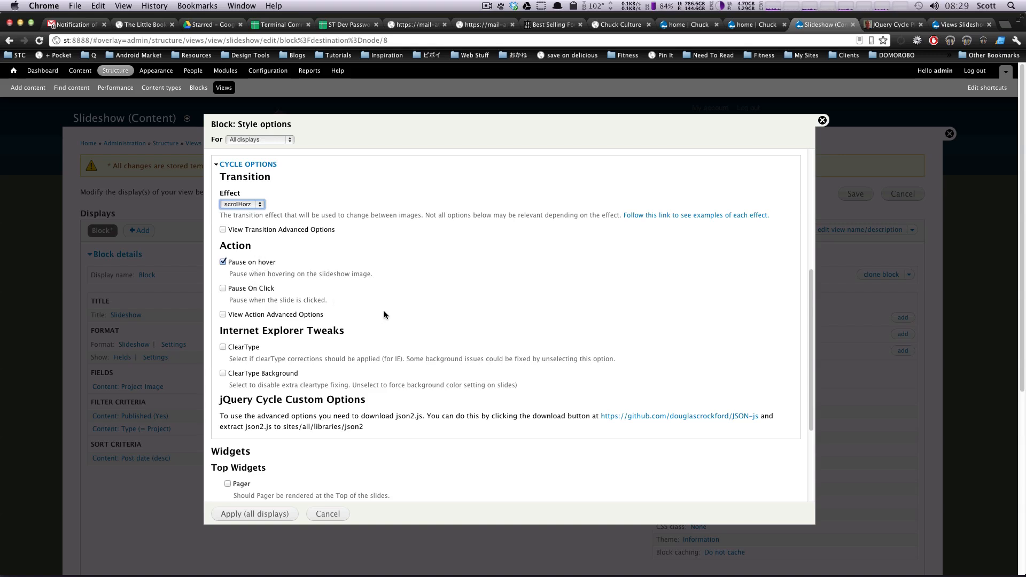
pyautogui.moveTo(382, 312)
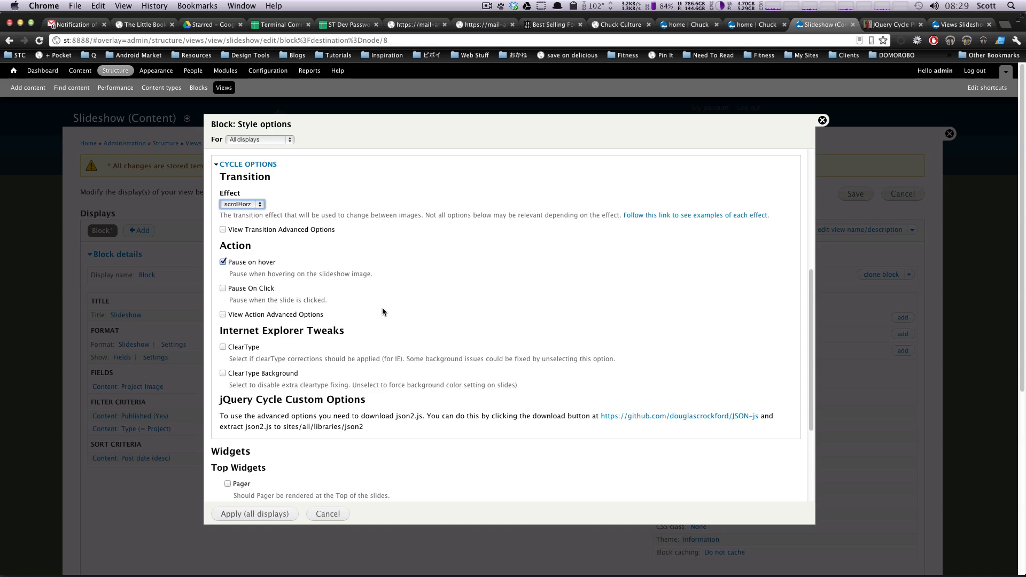
pyautogui.moveTo(368, 306)
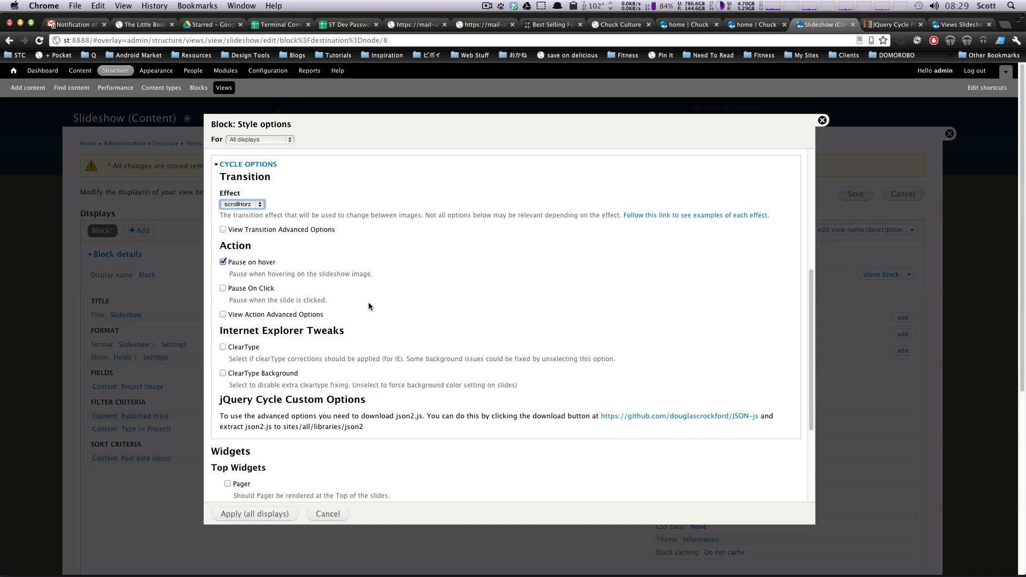
pyautogui.scroll(-3)
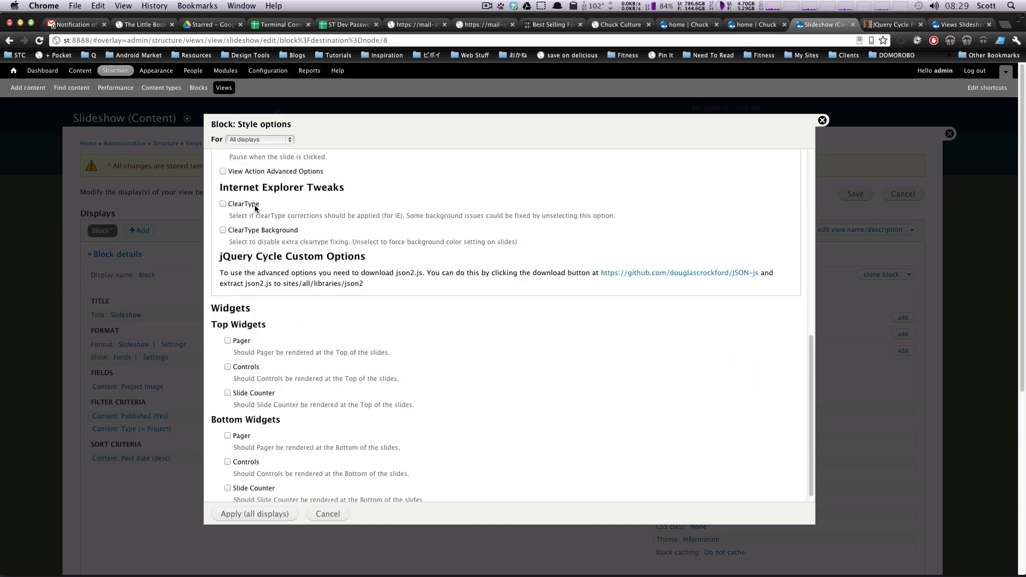
pyautogui.scroll(3)
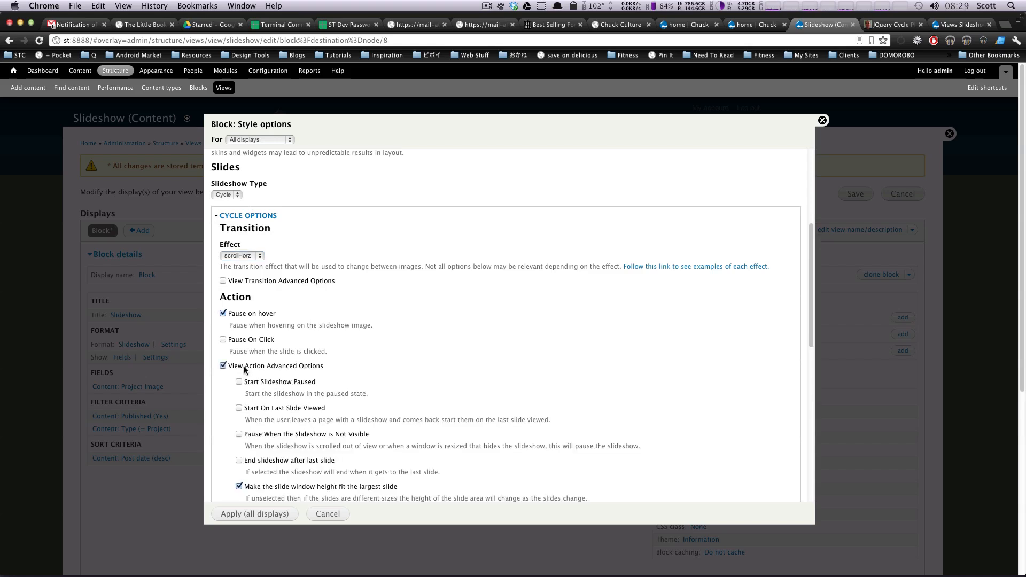
pyautogui.scroll(-3)
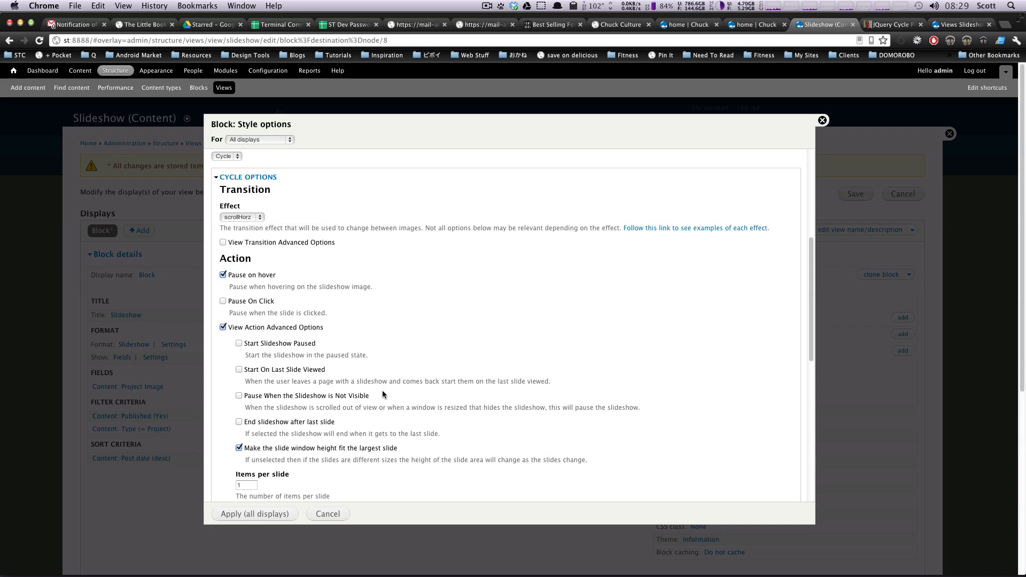
pyautogui.moveTo(399, 444)
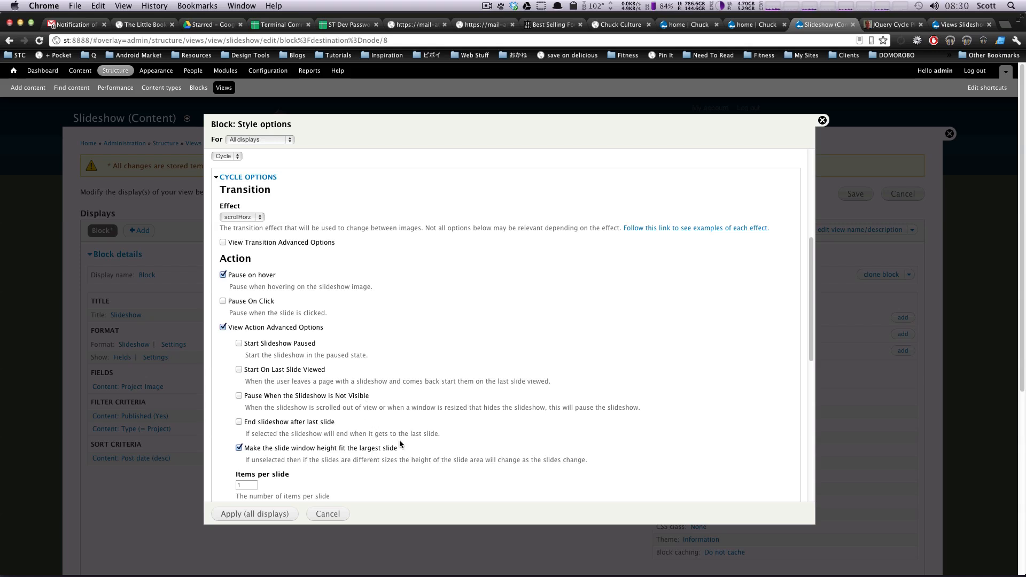
pyautogui.moveTo(392, 411)
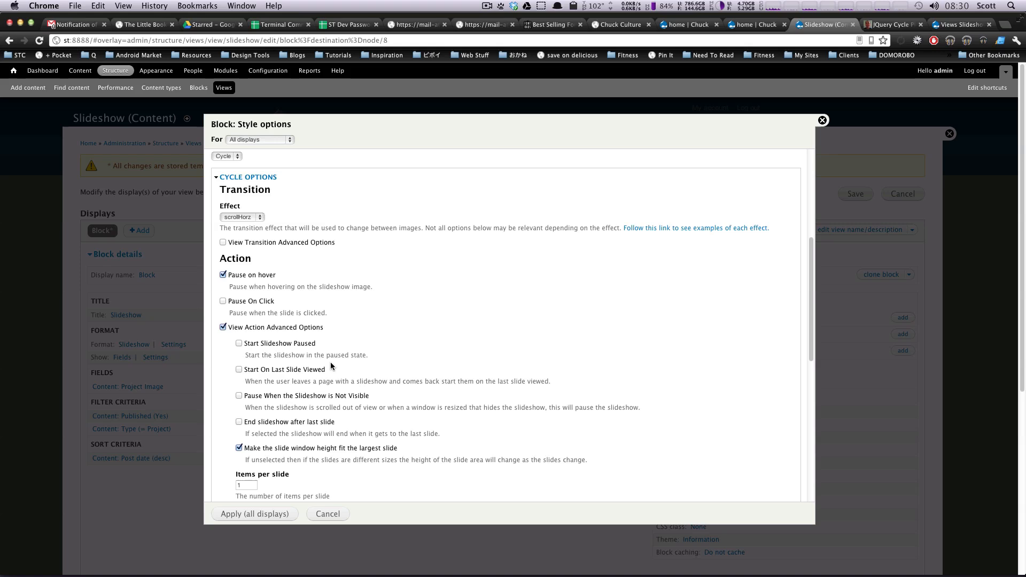
pyautogui.moveTo(230, 330)
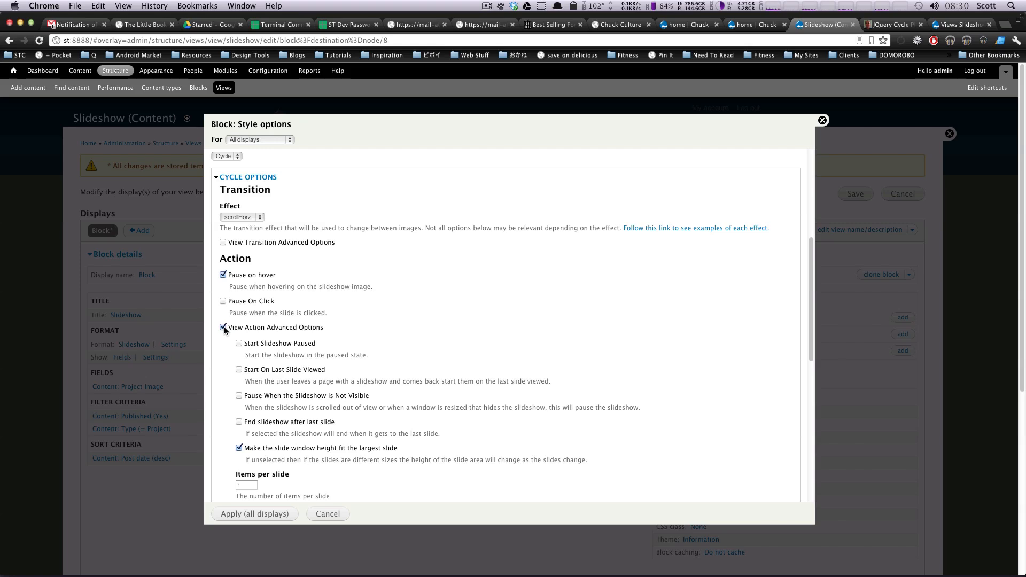
pyautogui.click(223, 327)
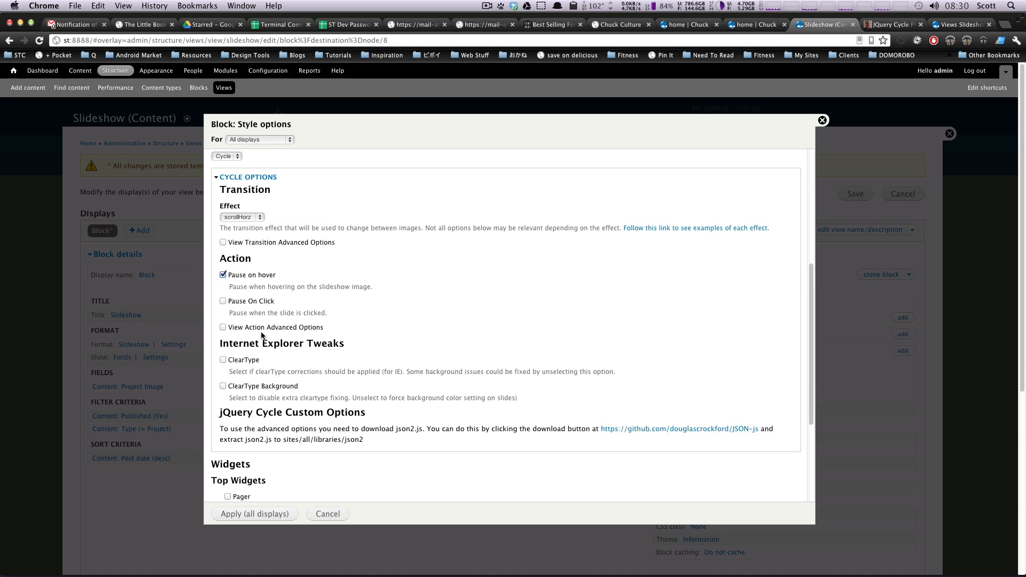
# Enable Controls and Pager under Bottom Widgets, with the pager using the Fields type.
pyautogui.scroll(-3)
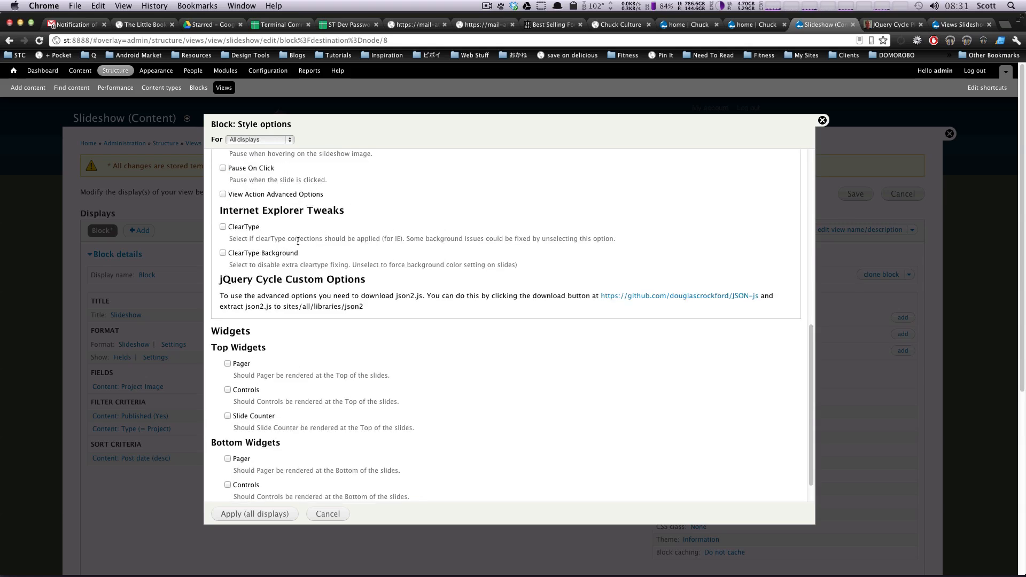
pyautogui.moveTo(406, 258)
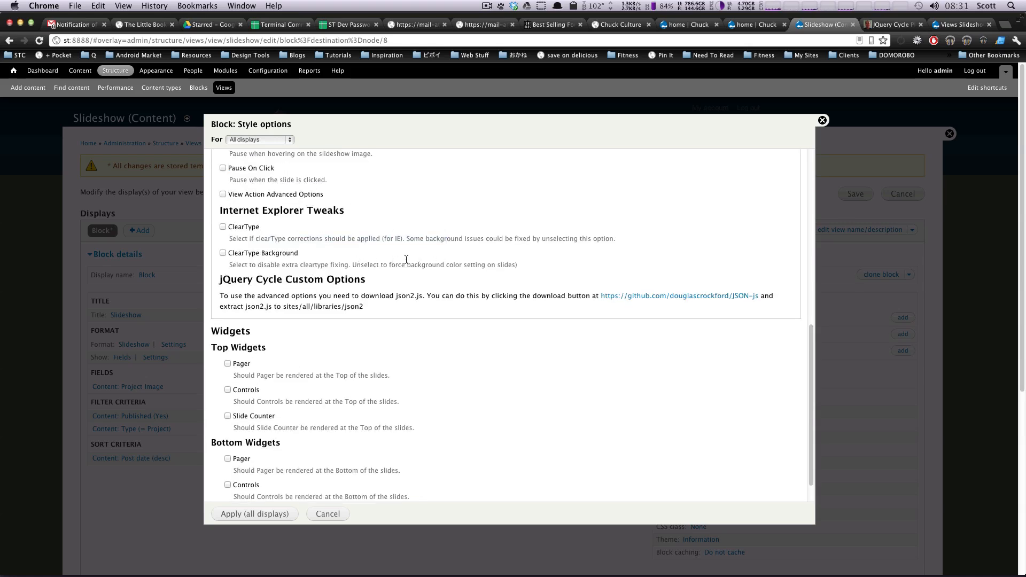
pyautogui.moveTo(459, 291)
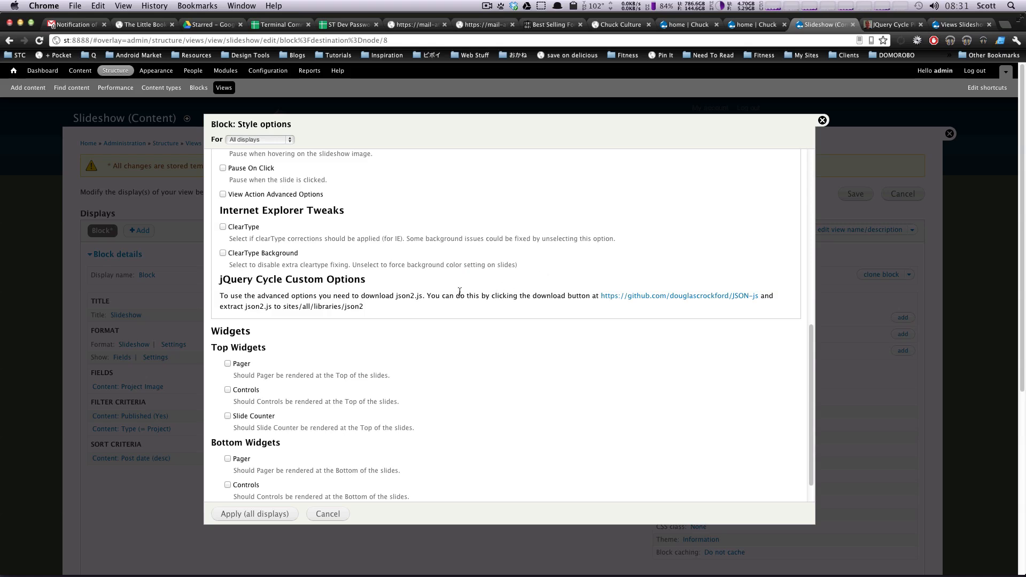
pyautogui.scroll(-3)
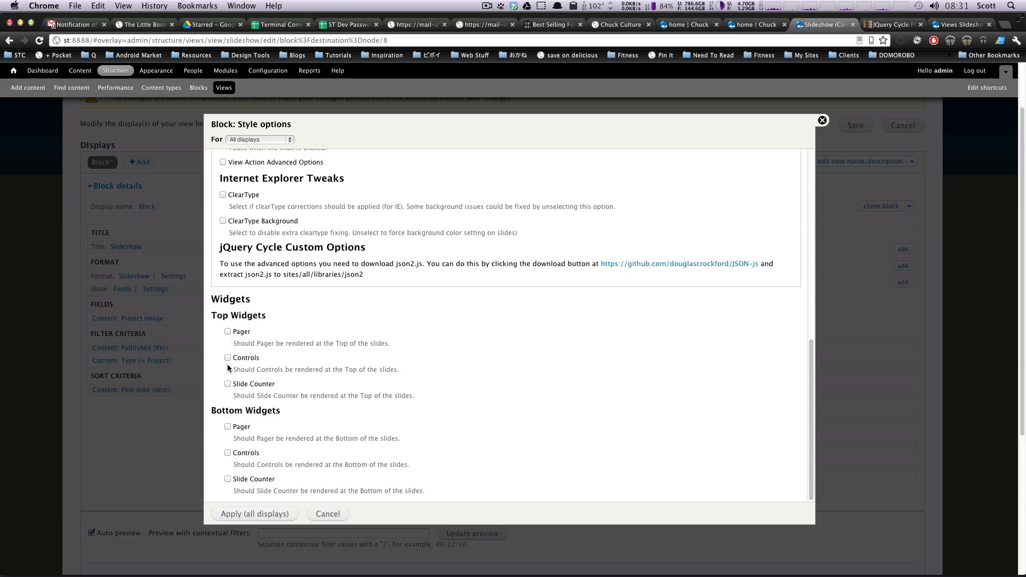
pyautogui.moveTo(259, 426)
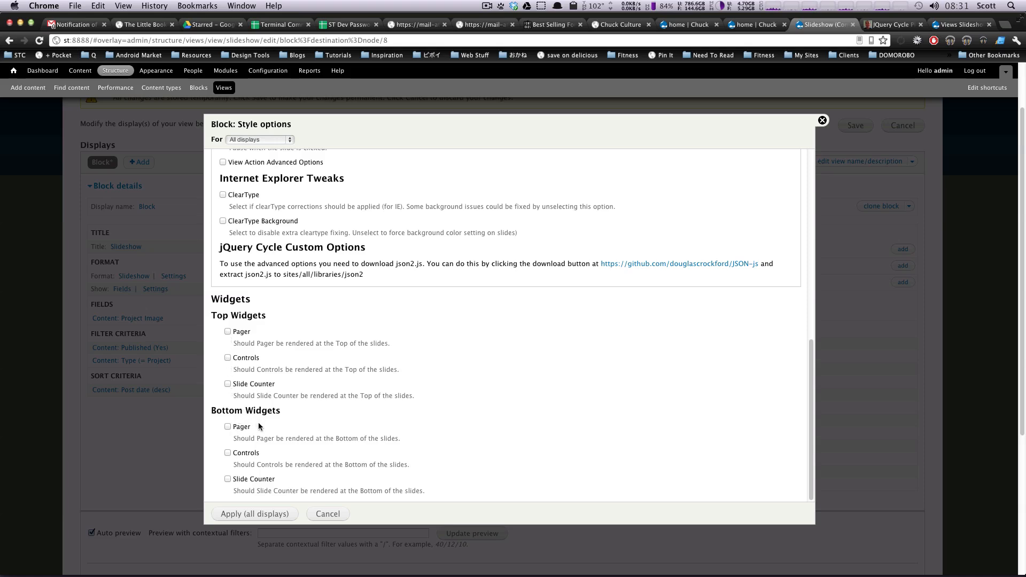
pyautogui.moveTo(249, 434)
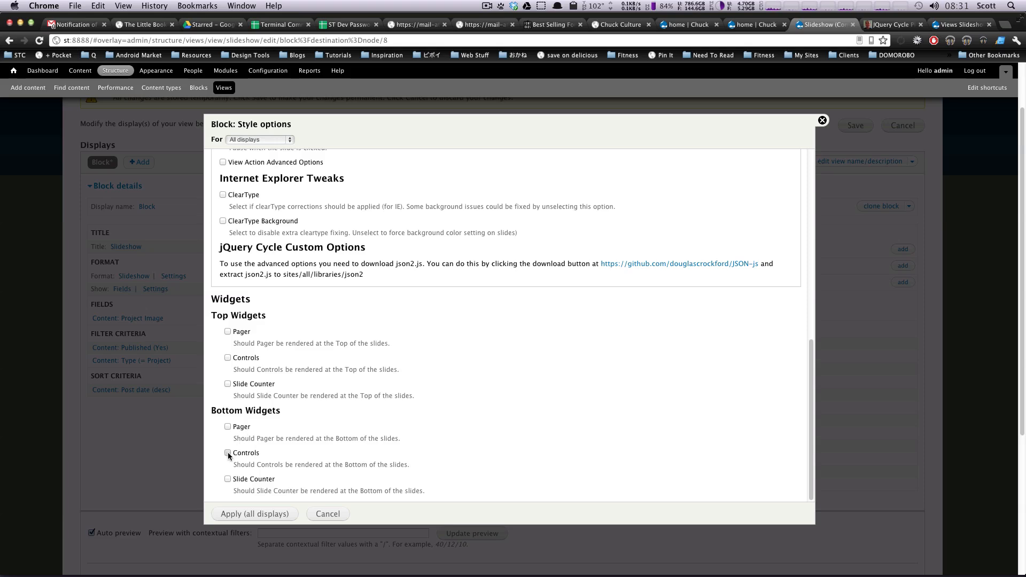
pyautogui.click(228, 453)
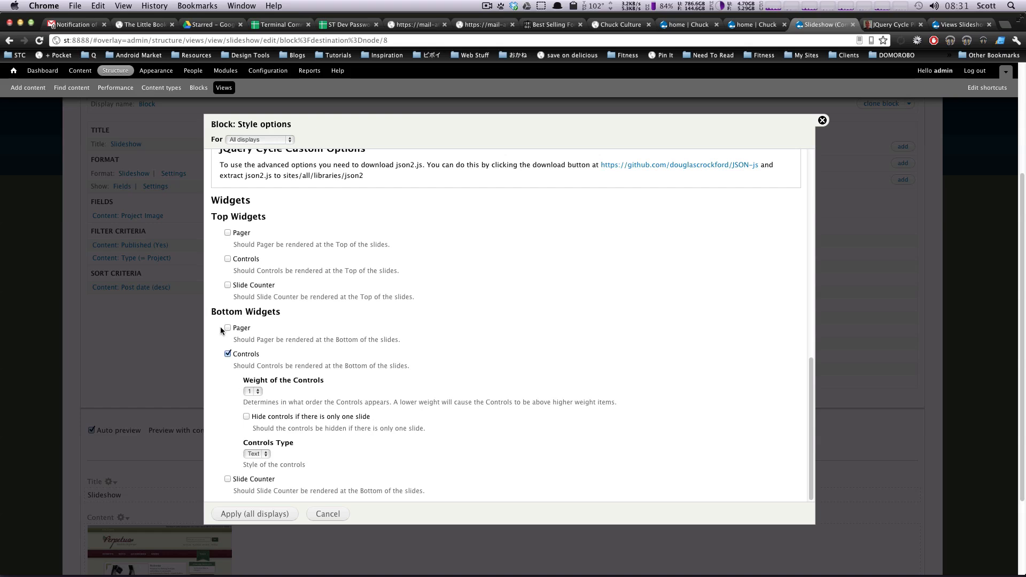
pyautogui.click(227, 327)
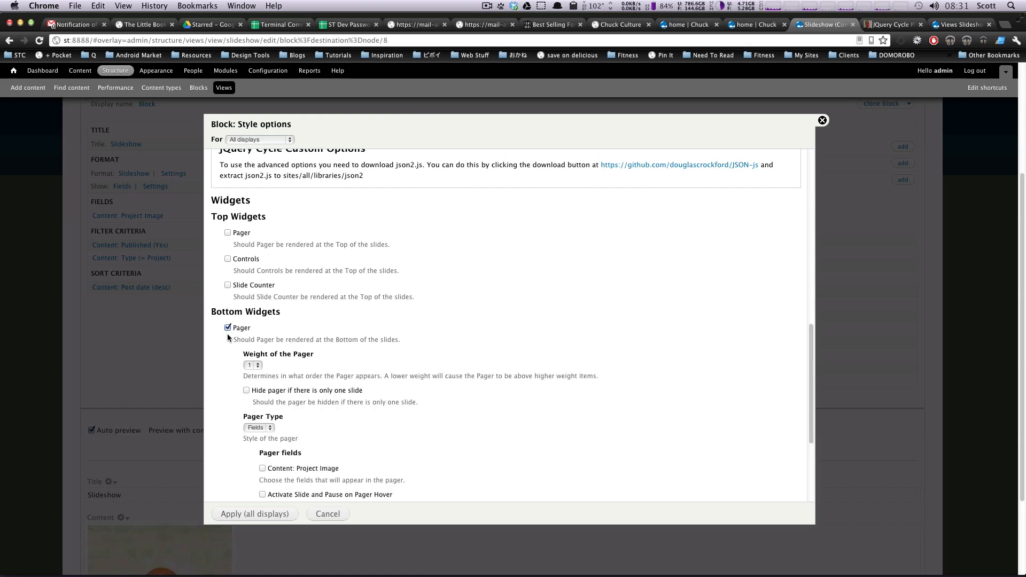
pyautogui.scroll(-3)
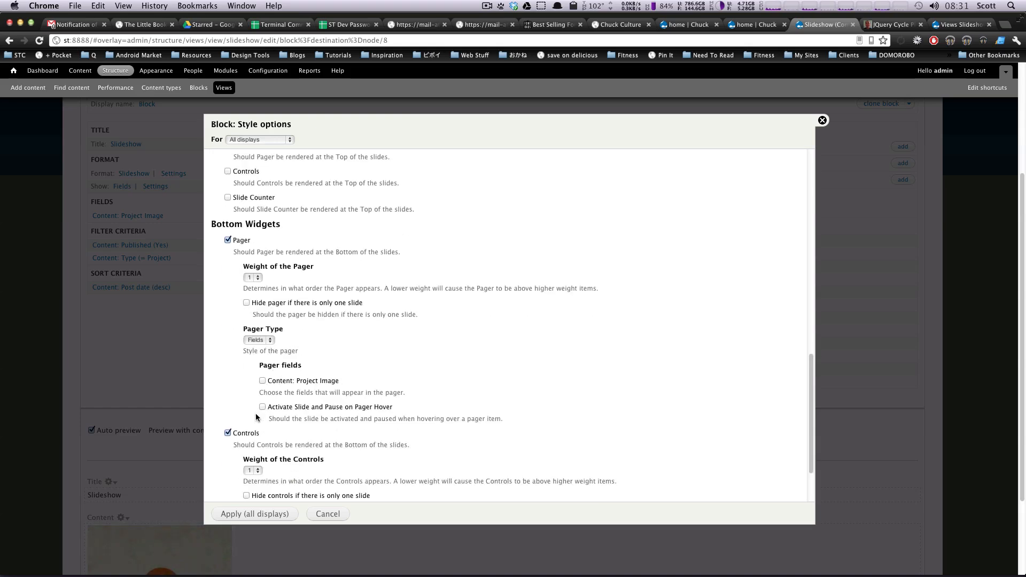
pyautogui.scroll(3)
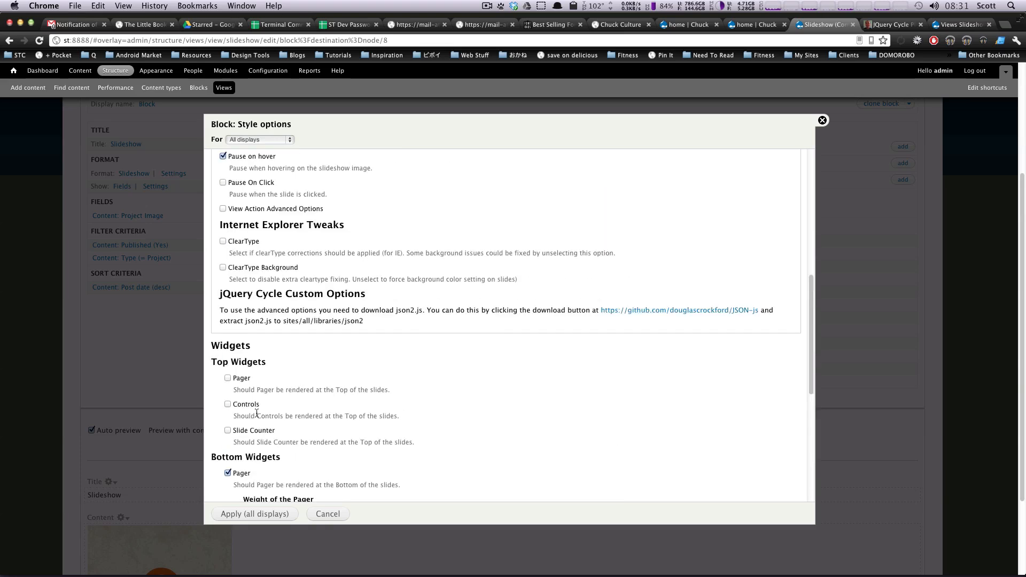
pyautogui.scroll(-3)
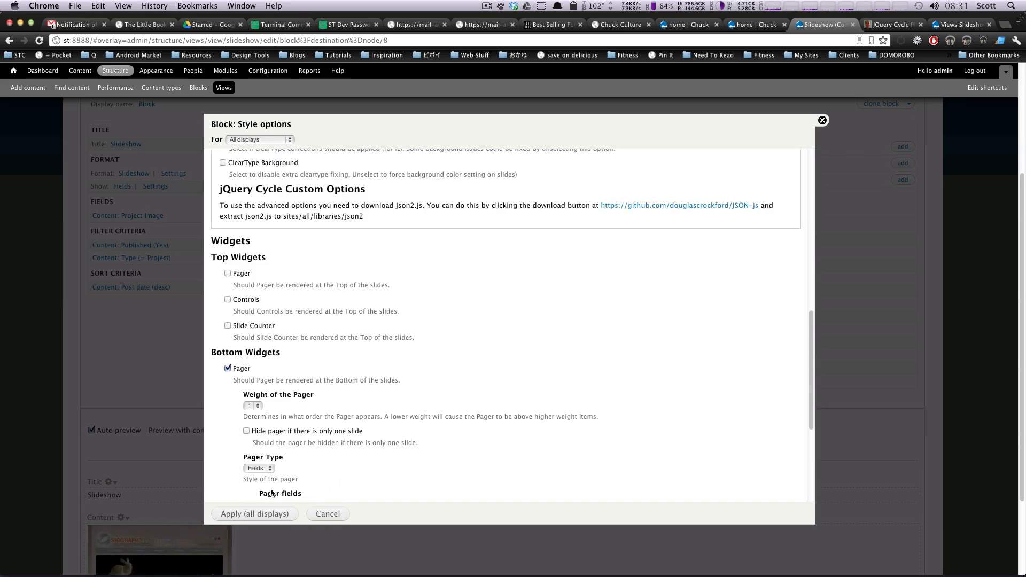
pyautogui.scroll(-3)
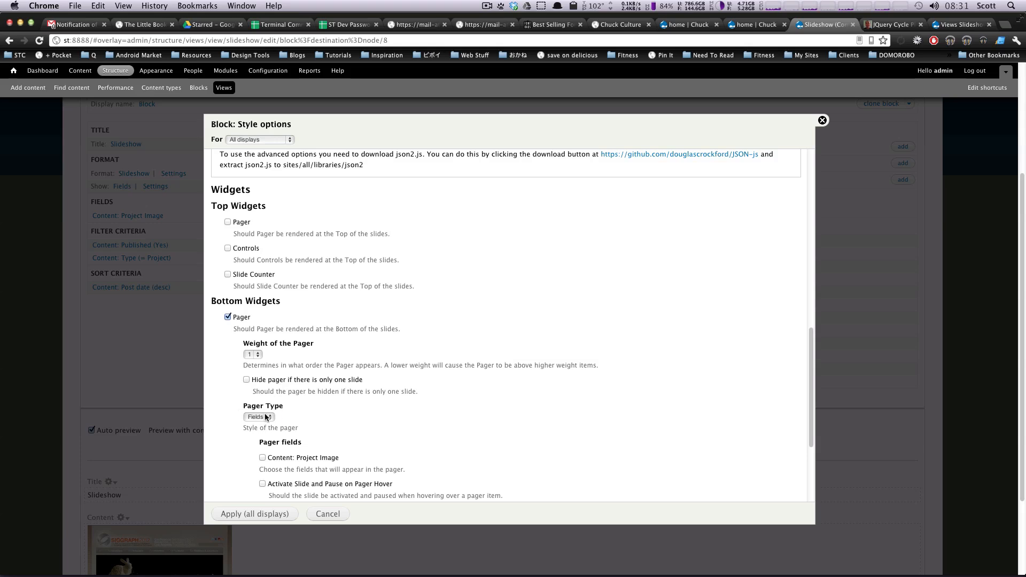
pyautogui.moveTo(364, 424)
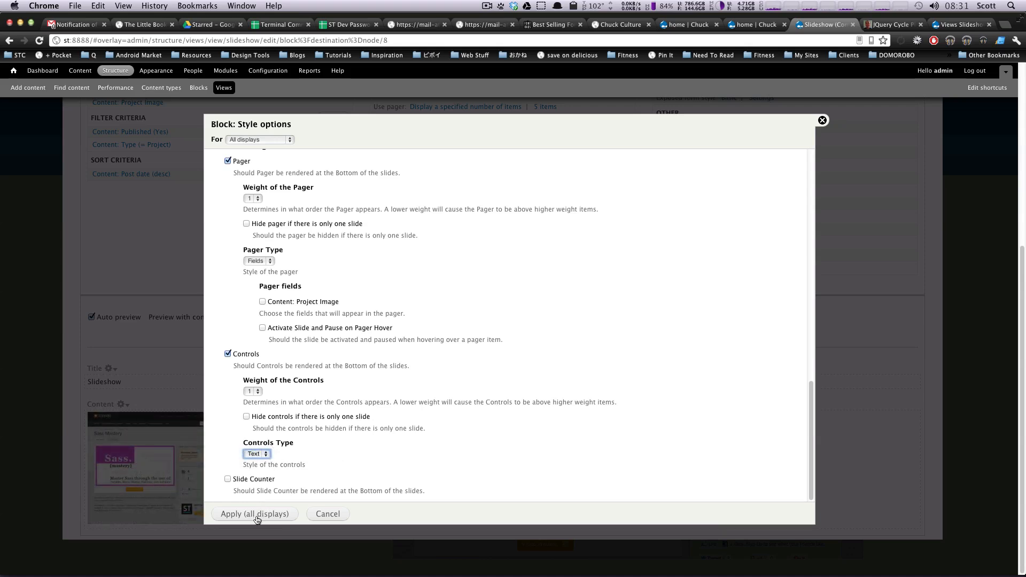
# Apply the style settings to all displays and advance the preview slides with Next.
pyautogui.click(255, 514)
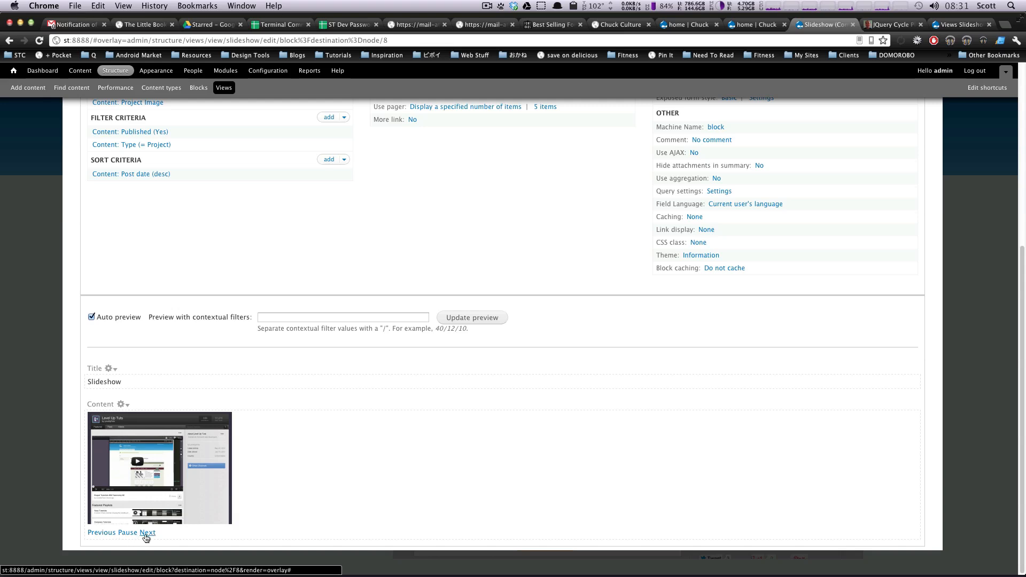
pyautogui.click(146, 532)
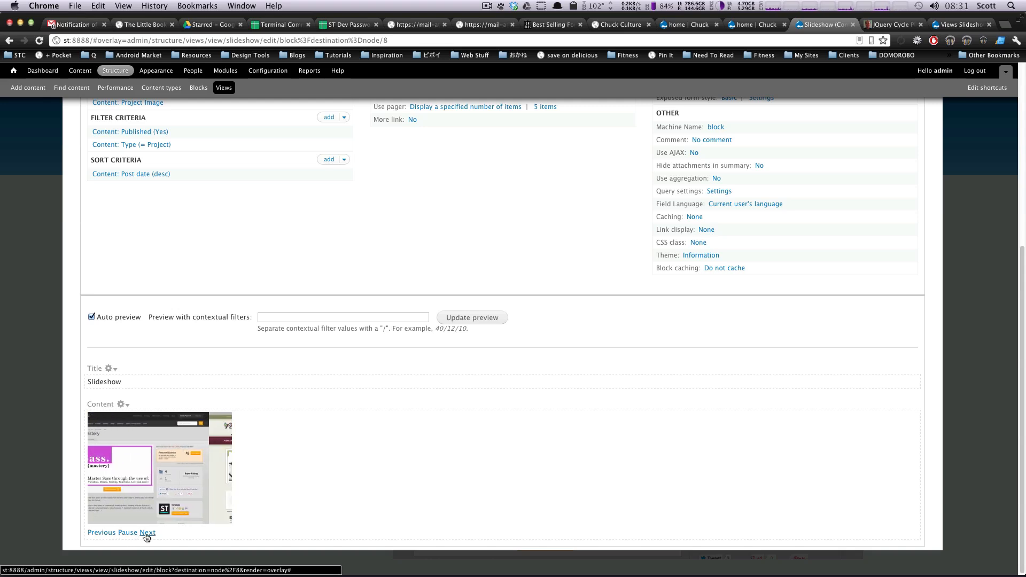
pyautogui.click(147, 532)
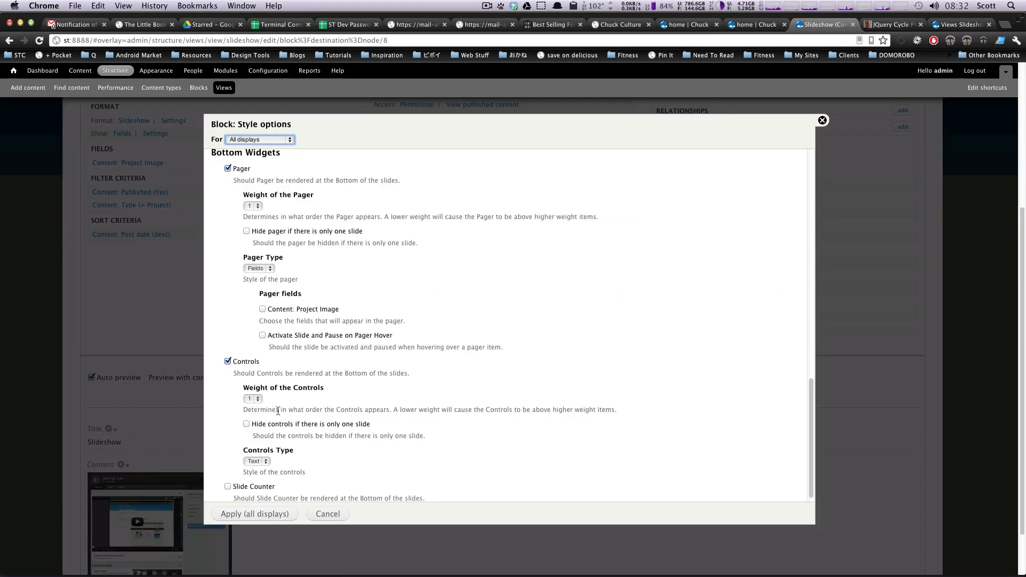
# Untick the bottom Pager widget, keep Controls, and apply to all displays.
pyautogui.scroll(3)
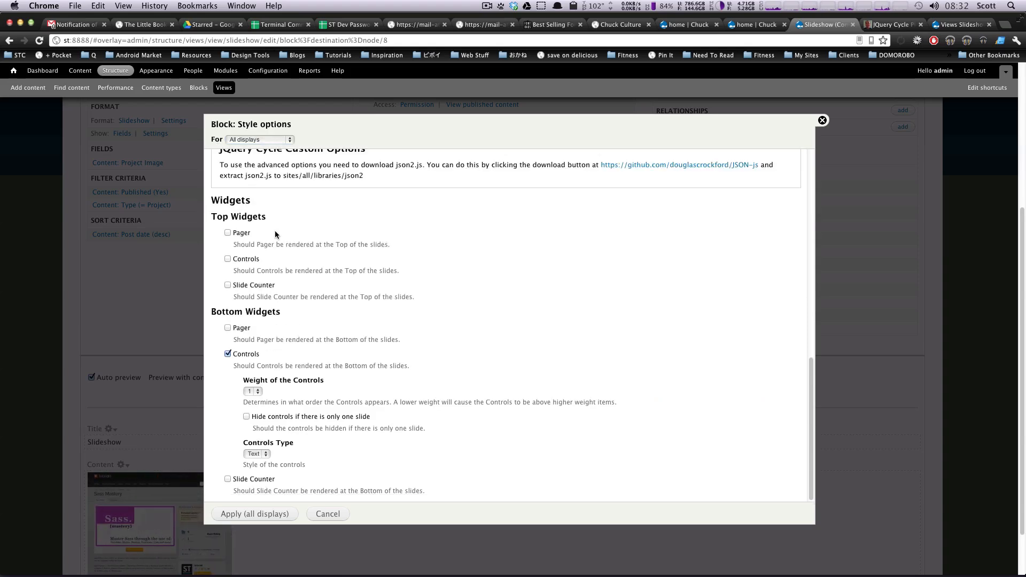
pyautogui.scroll(3)
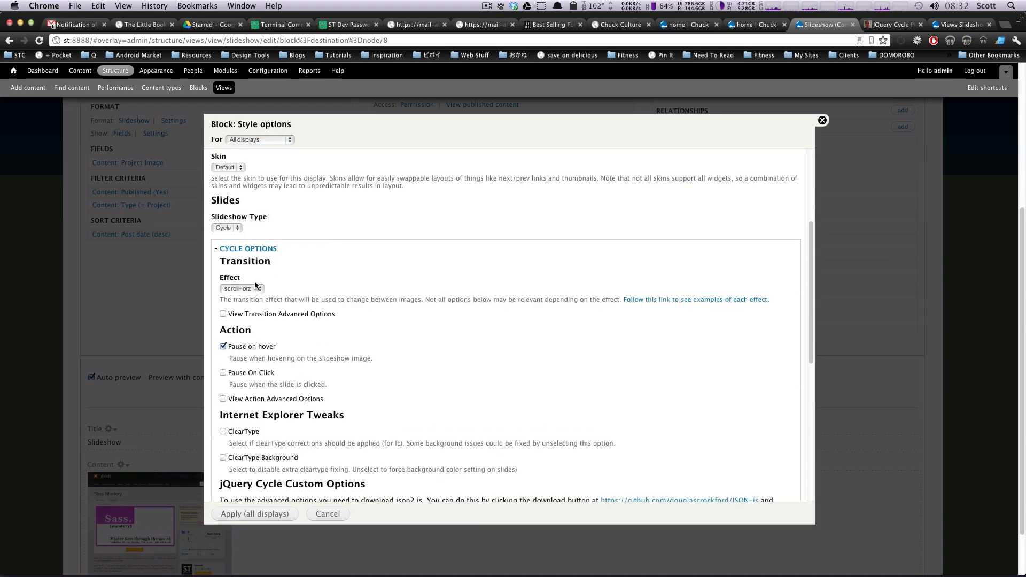
pyautogui.scroll(-3)
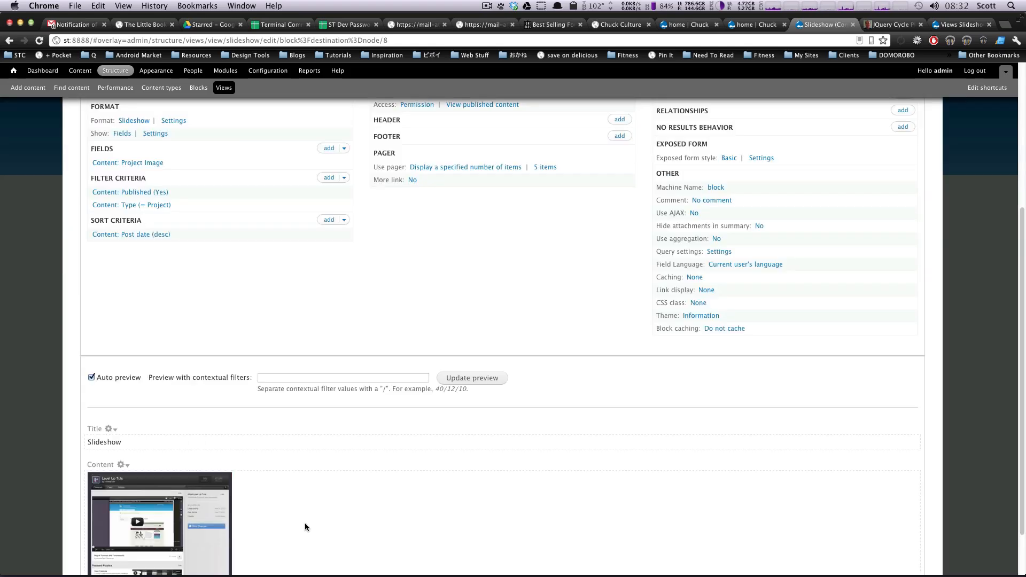
pyautogui.scroll(-3)
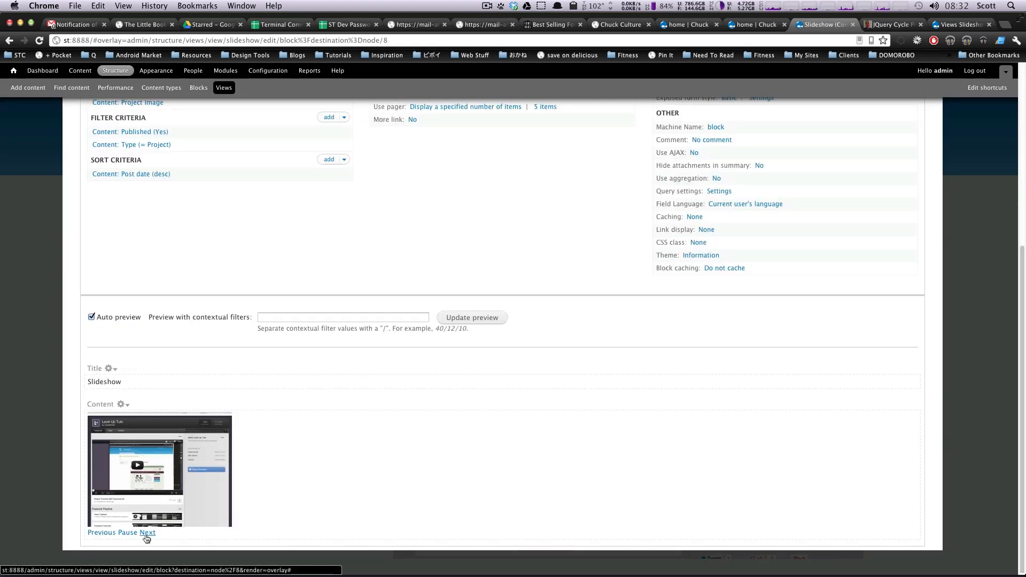
pyautogui.click(147, 532)
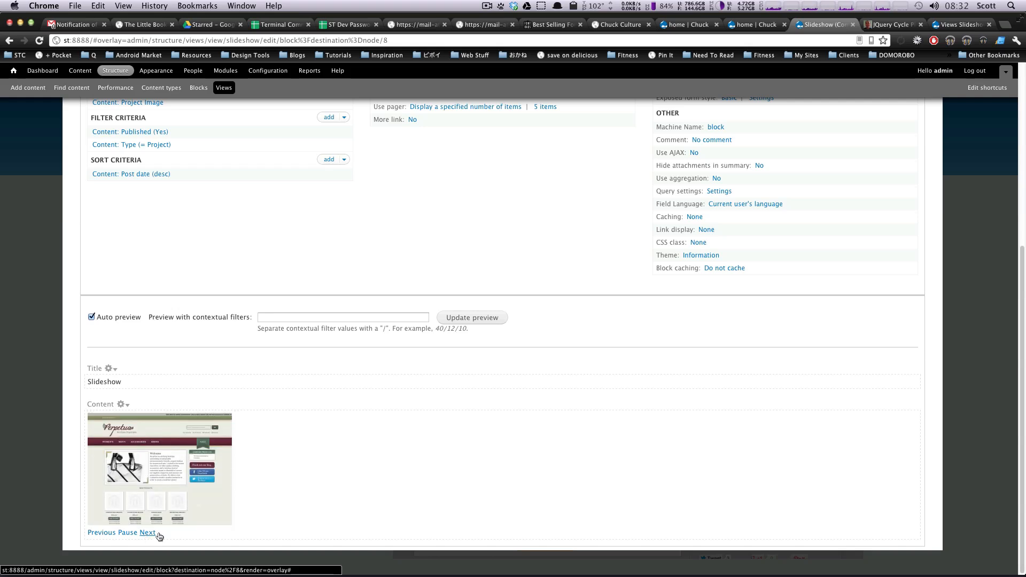
pyautogui.scroll(3)
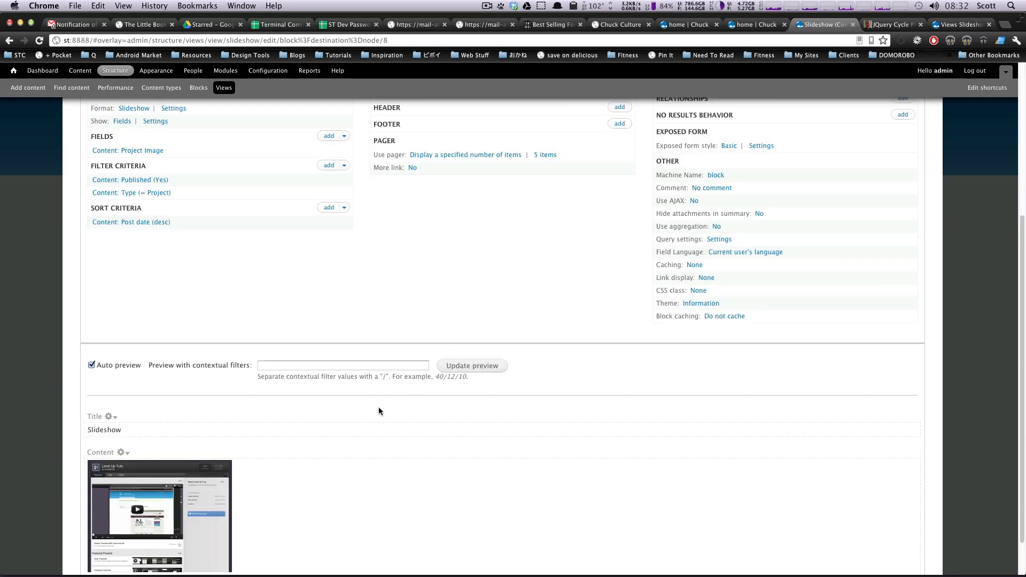
pyautogui.scroll(-3)
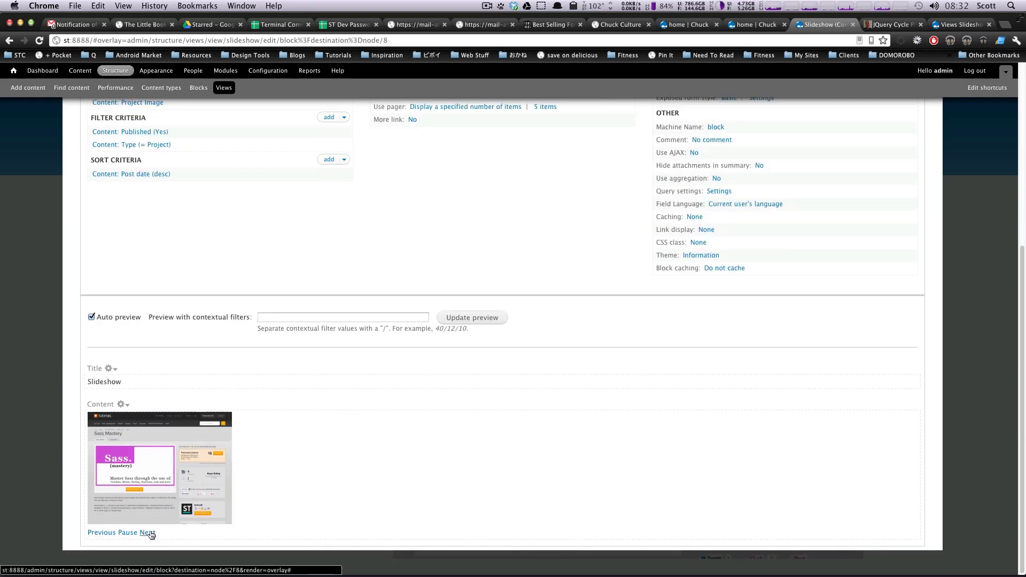
pyautogui.click(147, 532)
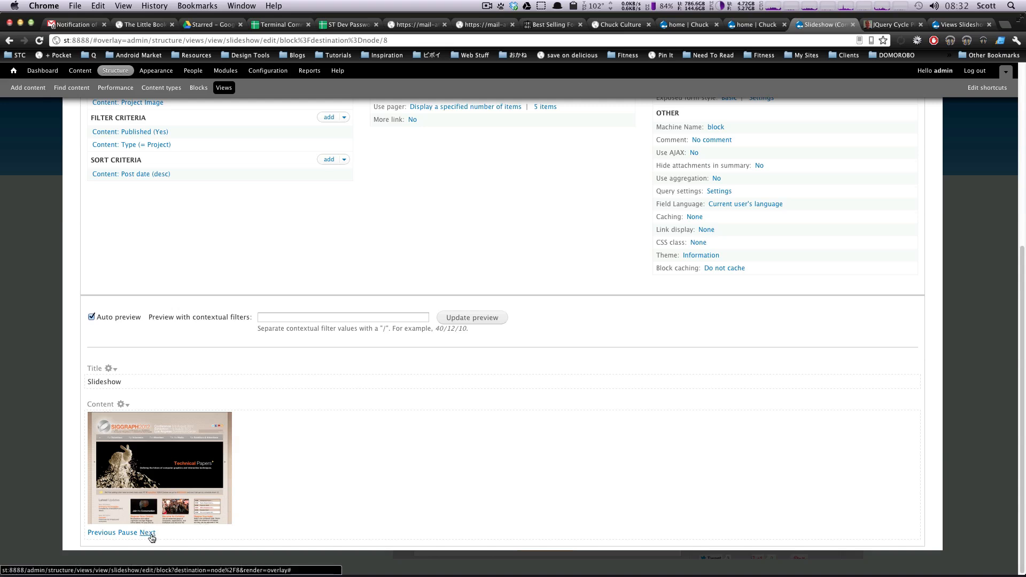
pyautogui.moveTo(246, 497)
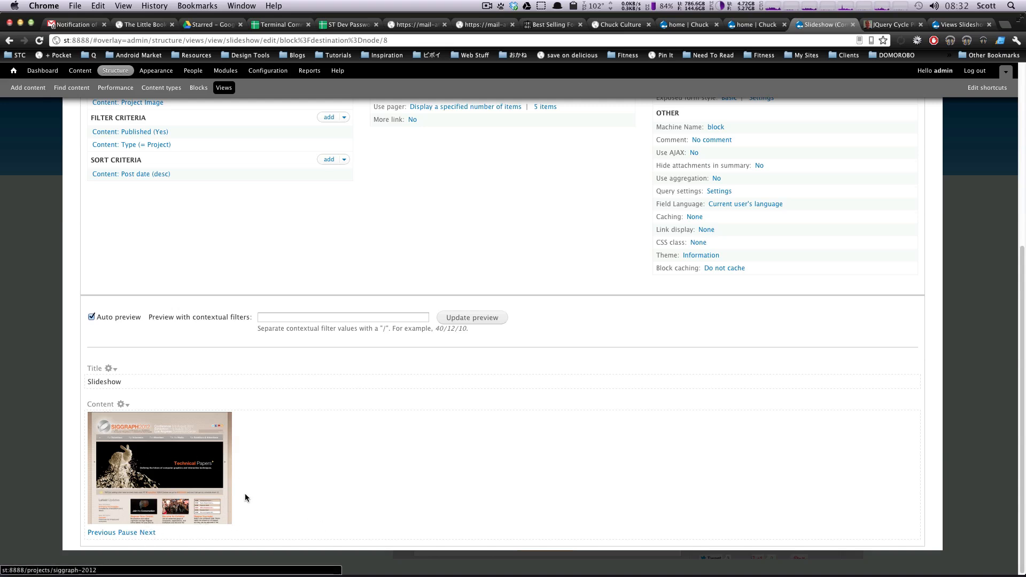
pyautogui.click(147, 532)
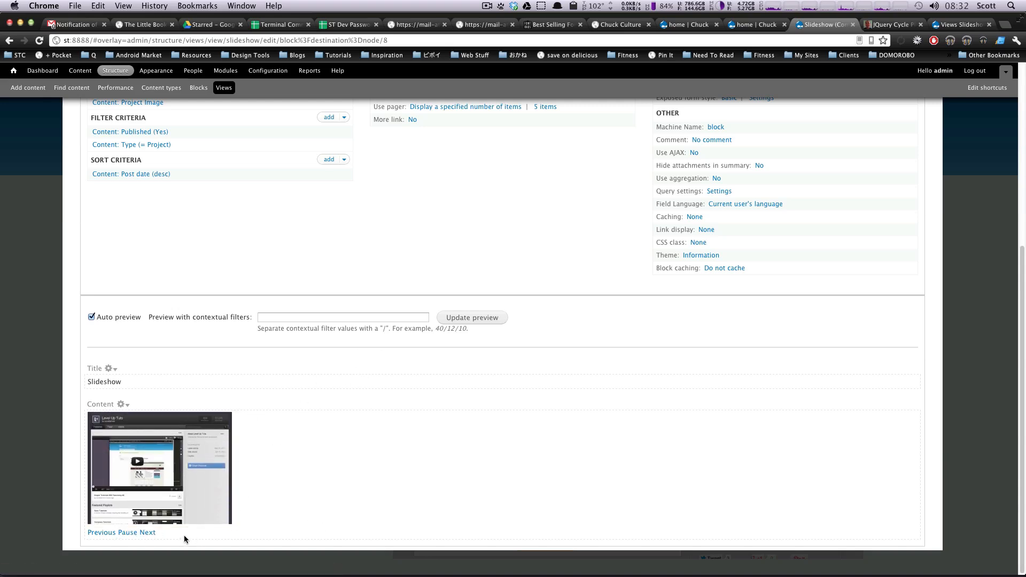
pyautogui.click(147, 532)
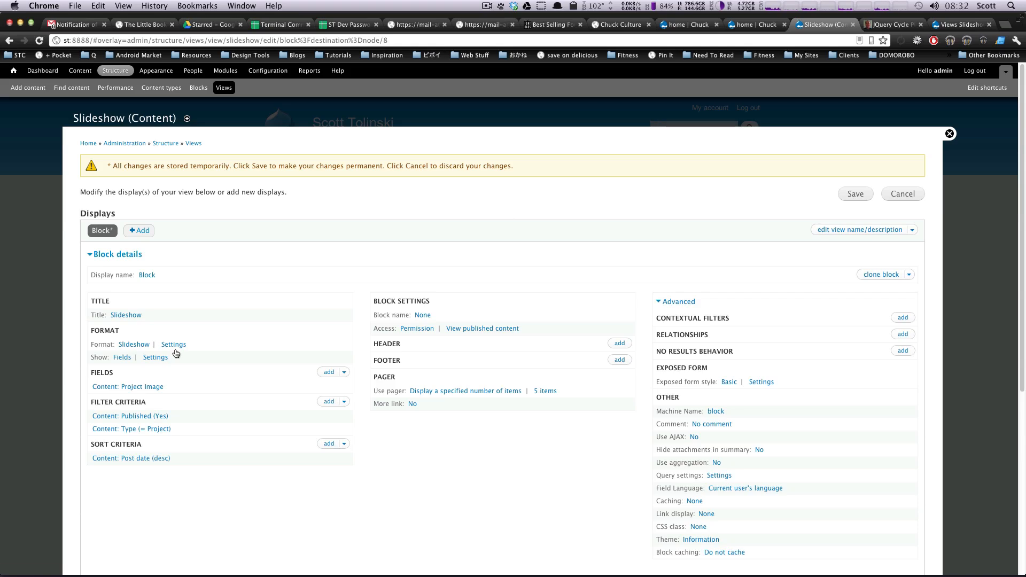
# Set Cycle Options Effect to scrollVert, apply to all displays and save the view.
pyautogui.click(173, 344)
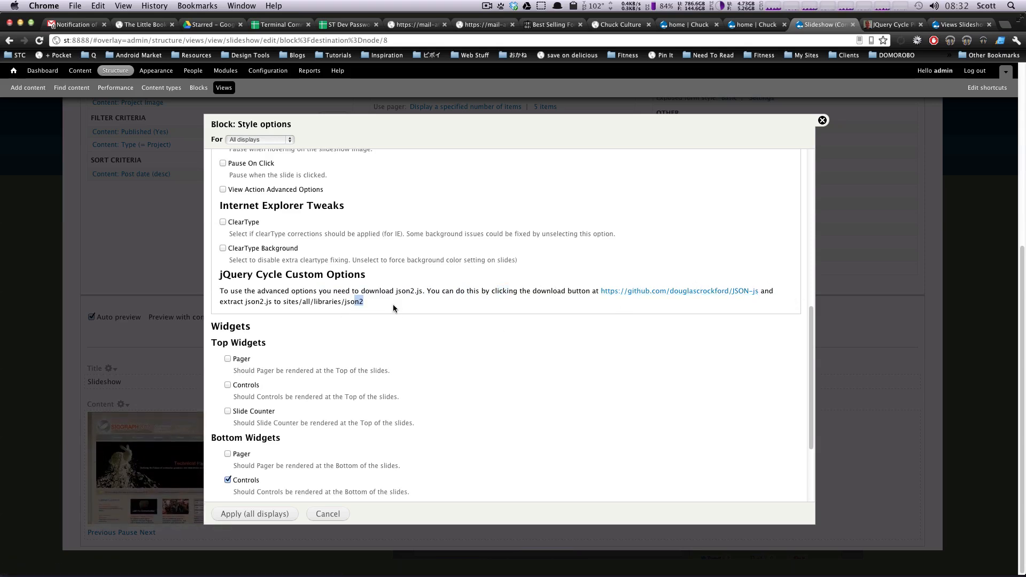
pyautogui.scroll(3)
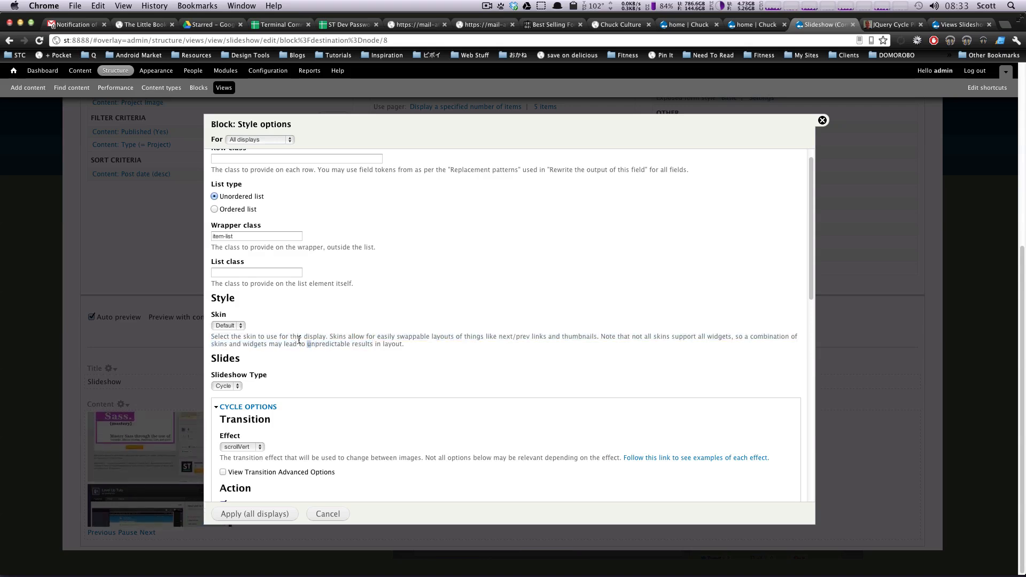
pyautogui.moveTo(292, 367)
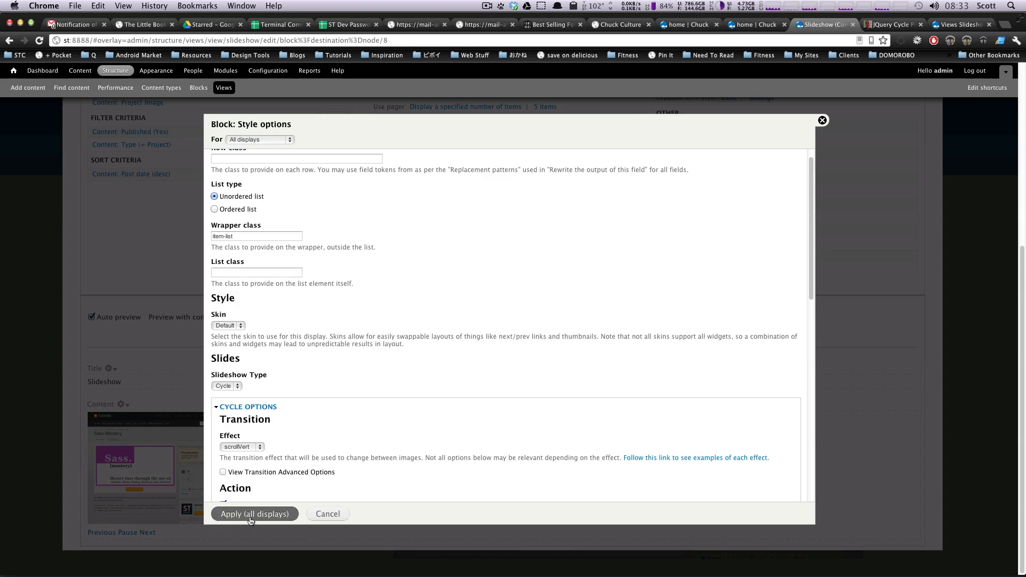
pyautogui.click(254, 514)
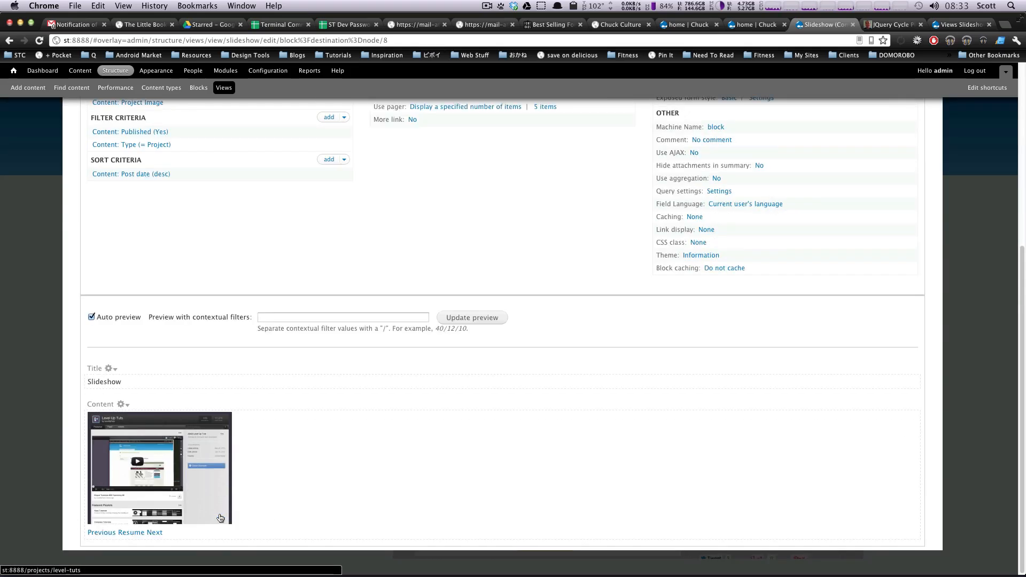
pyautogui.scroll(3)
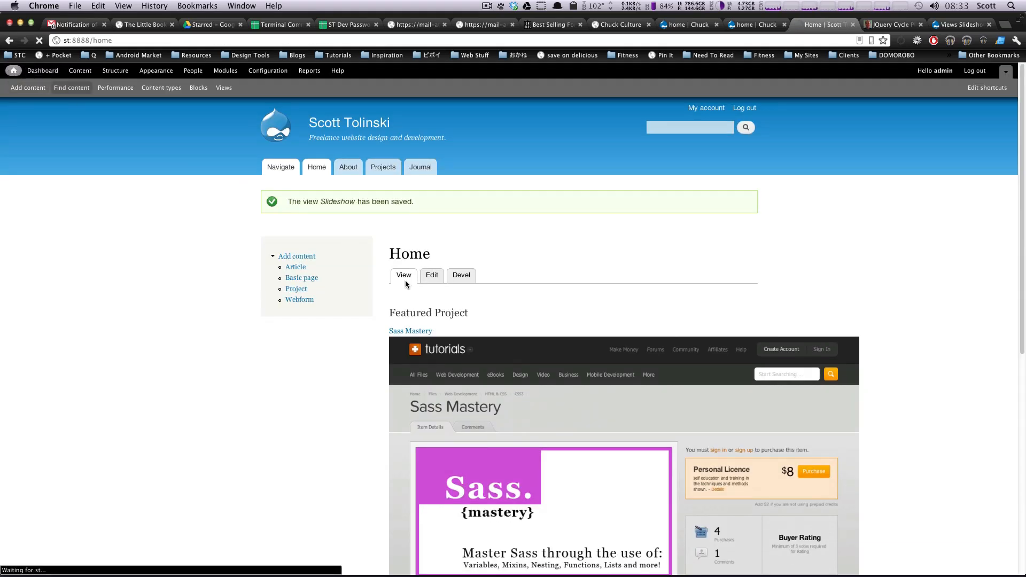
pyautogui.scroll(-3)
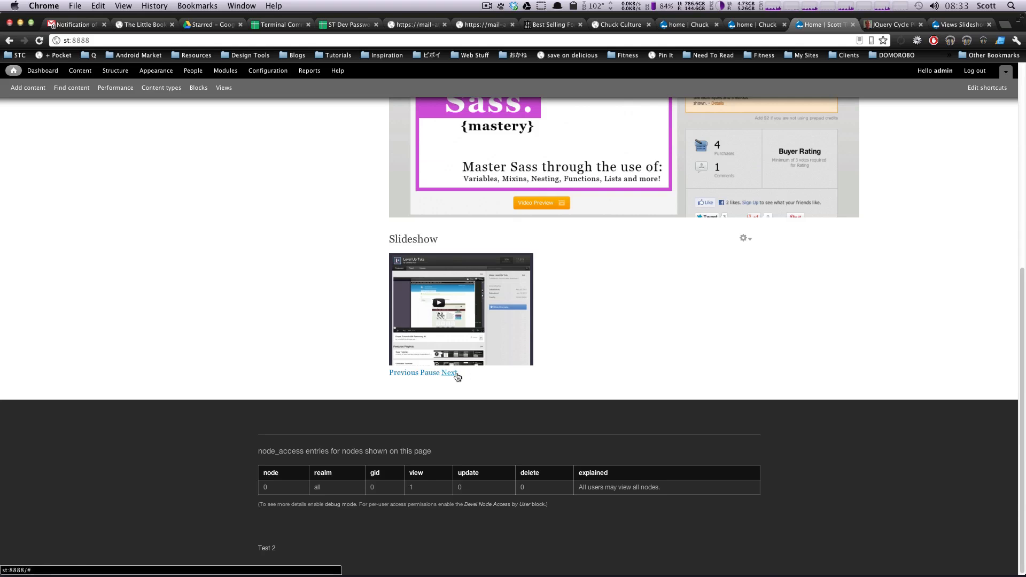
pyautogui.click(448, 371)
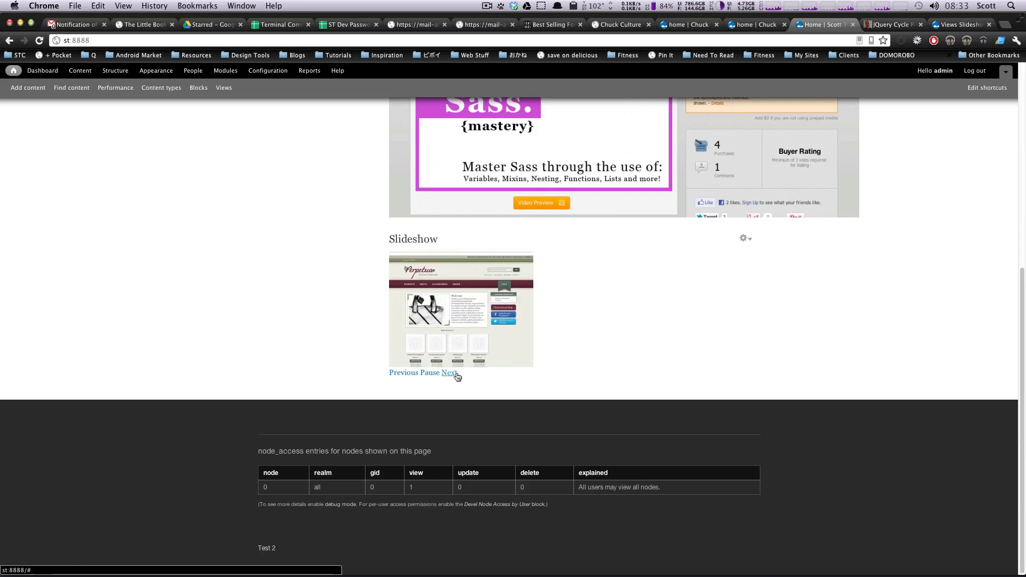
pyautogui.scroll(3)
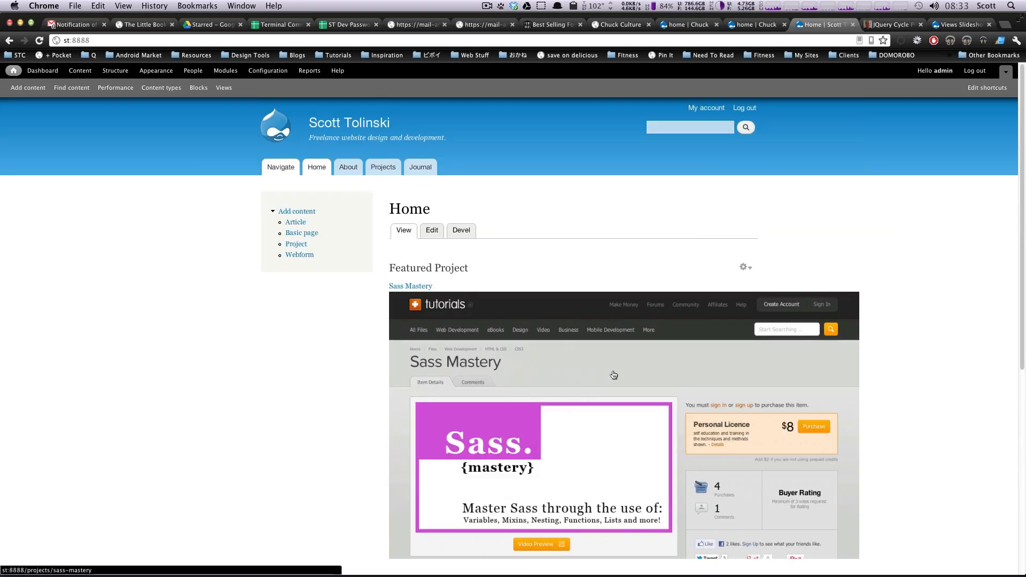
pyautogui.scroll(-3)
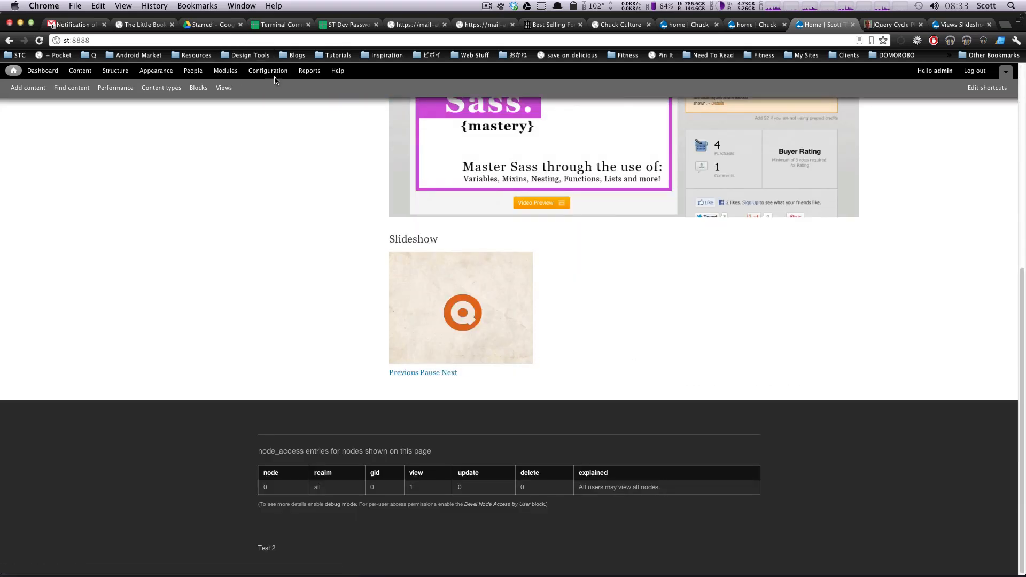
pyautogui.click(267, 71)
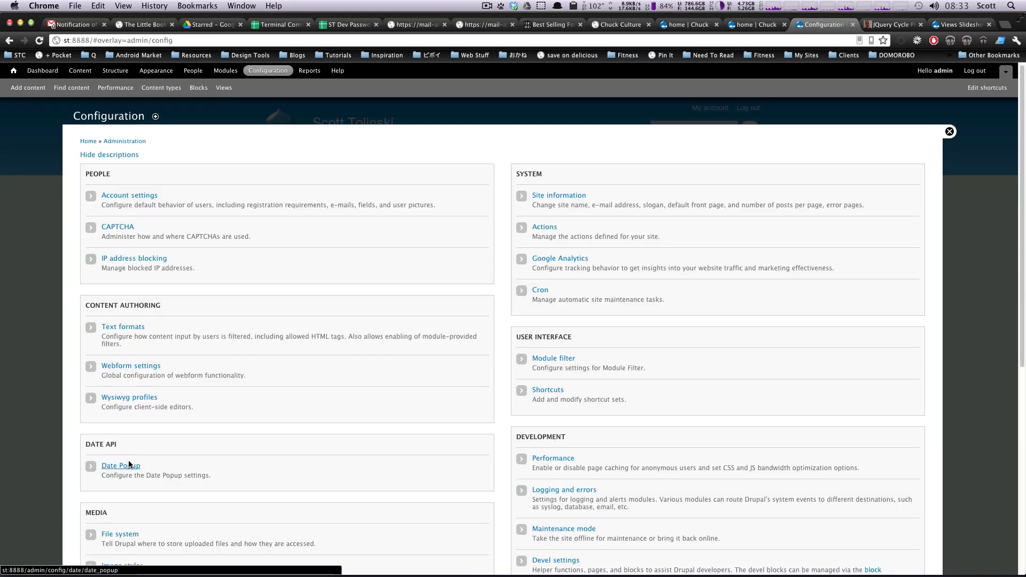
pyautogui.click(122, 439)
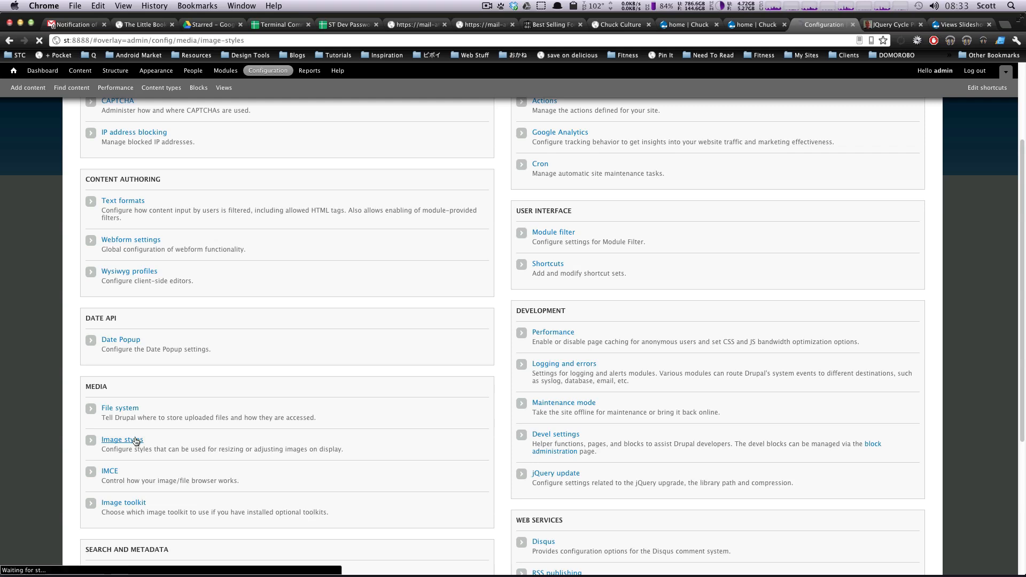
pyautogui.click(121, 440)
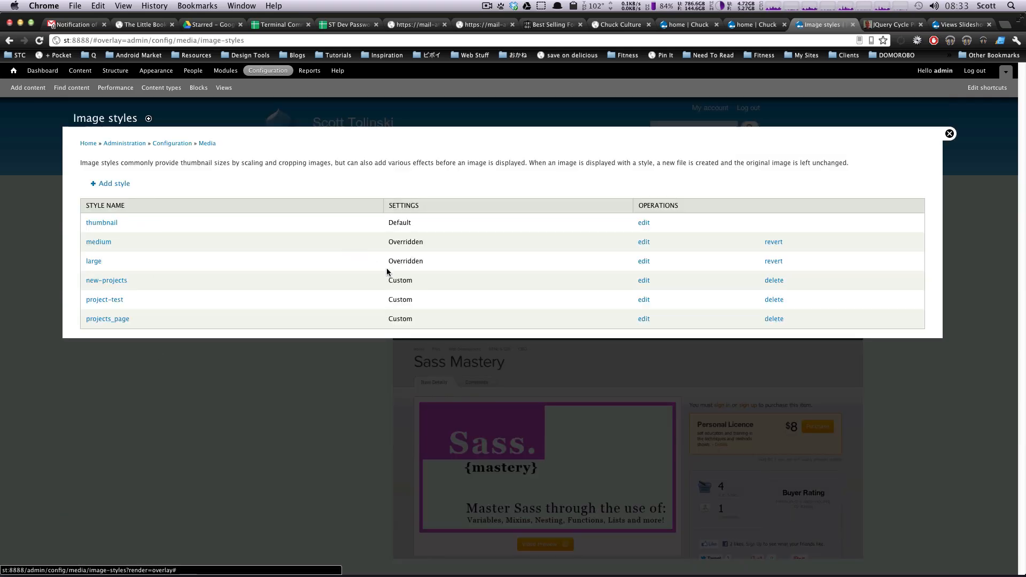
pyautogui.moveTo(412, 276)
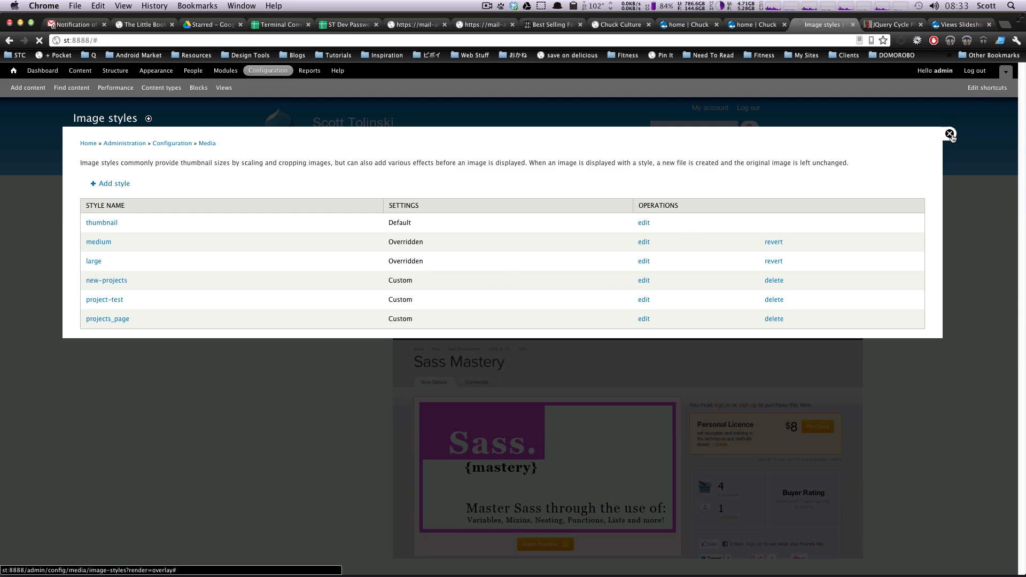
pyautogui.click(949, 134)
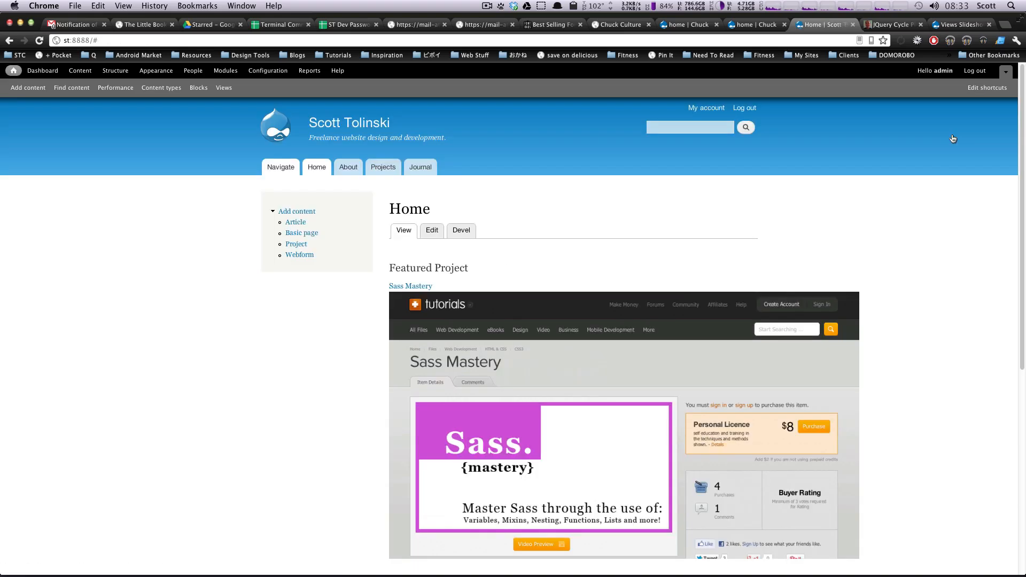